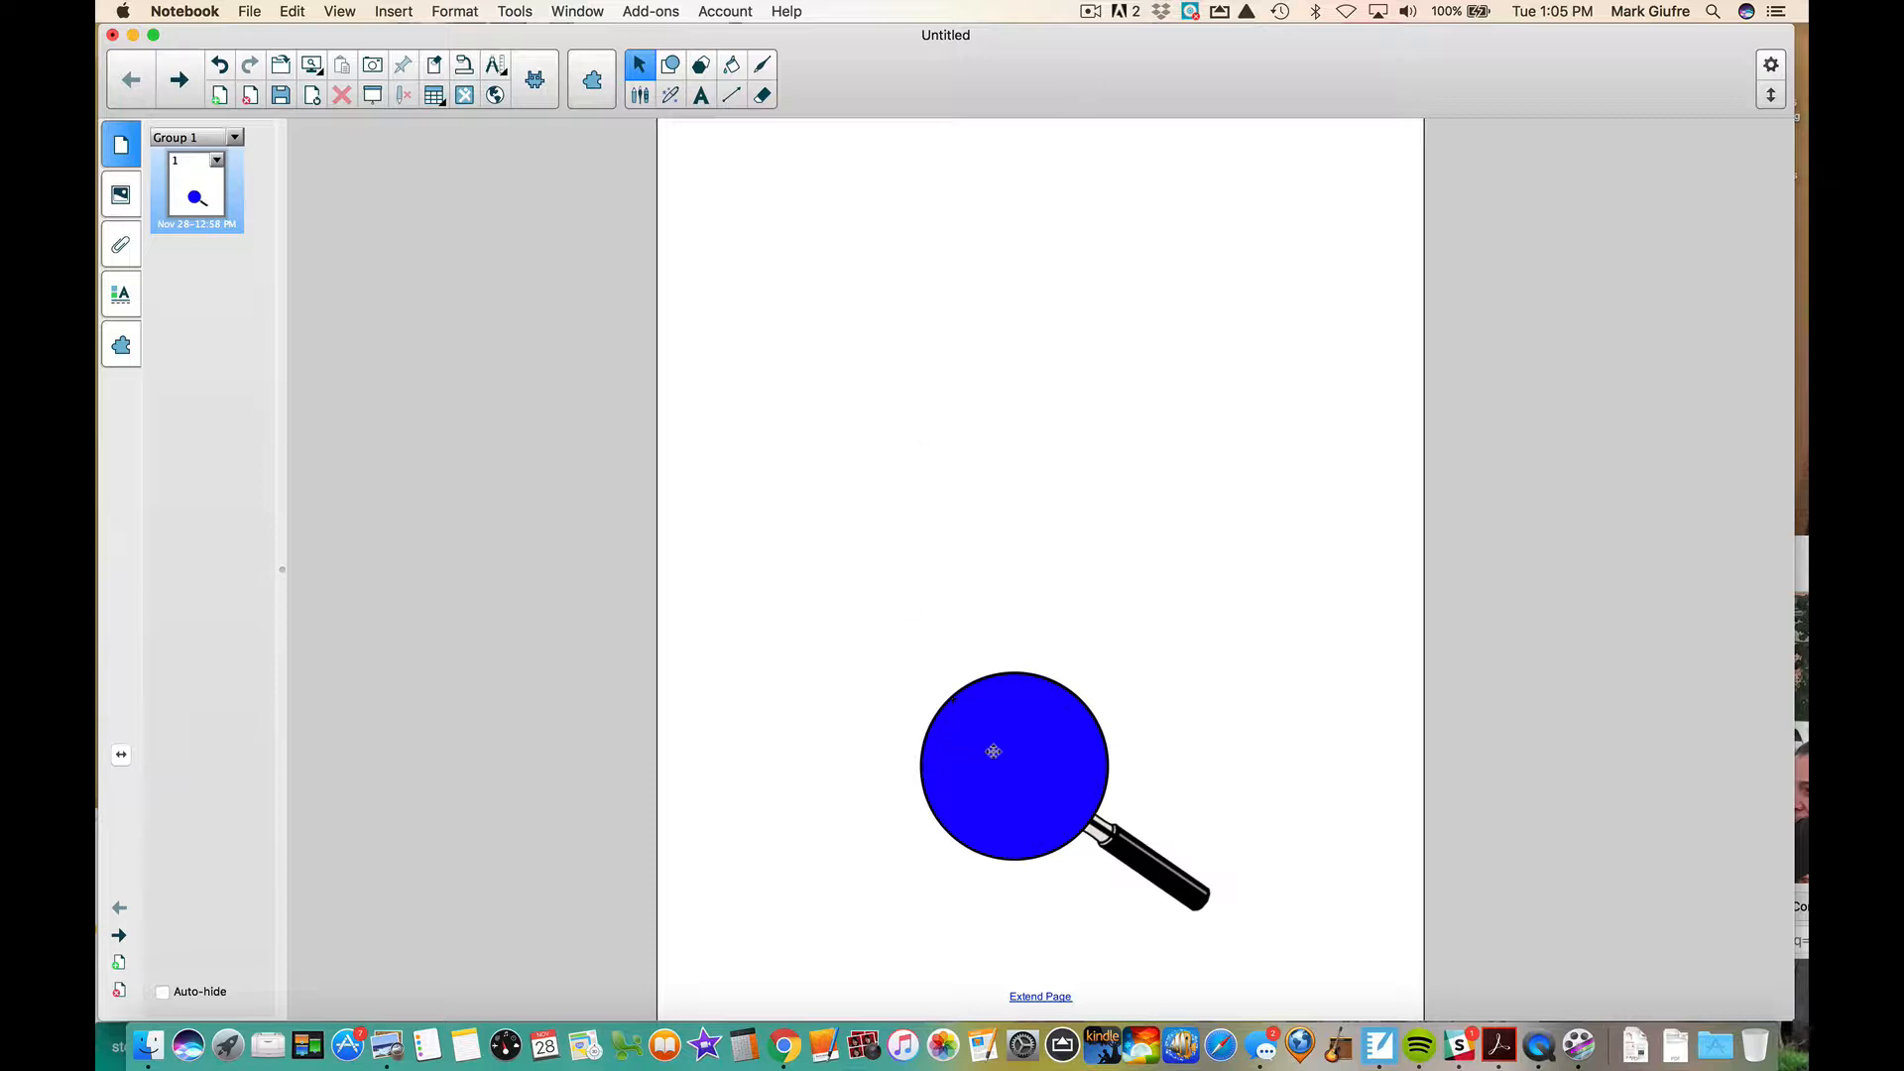
Move the magnifying glass slightly lower and further right on the blank page
left_click_drag(994, 750, 1053, 659)
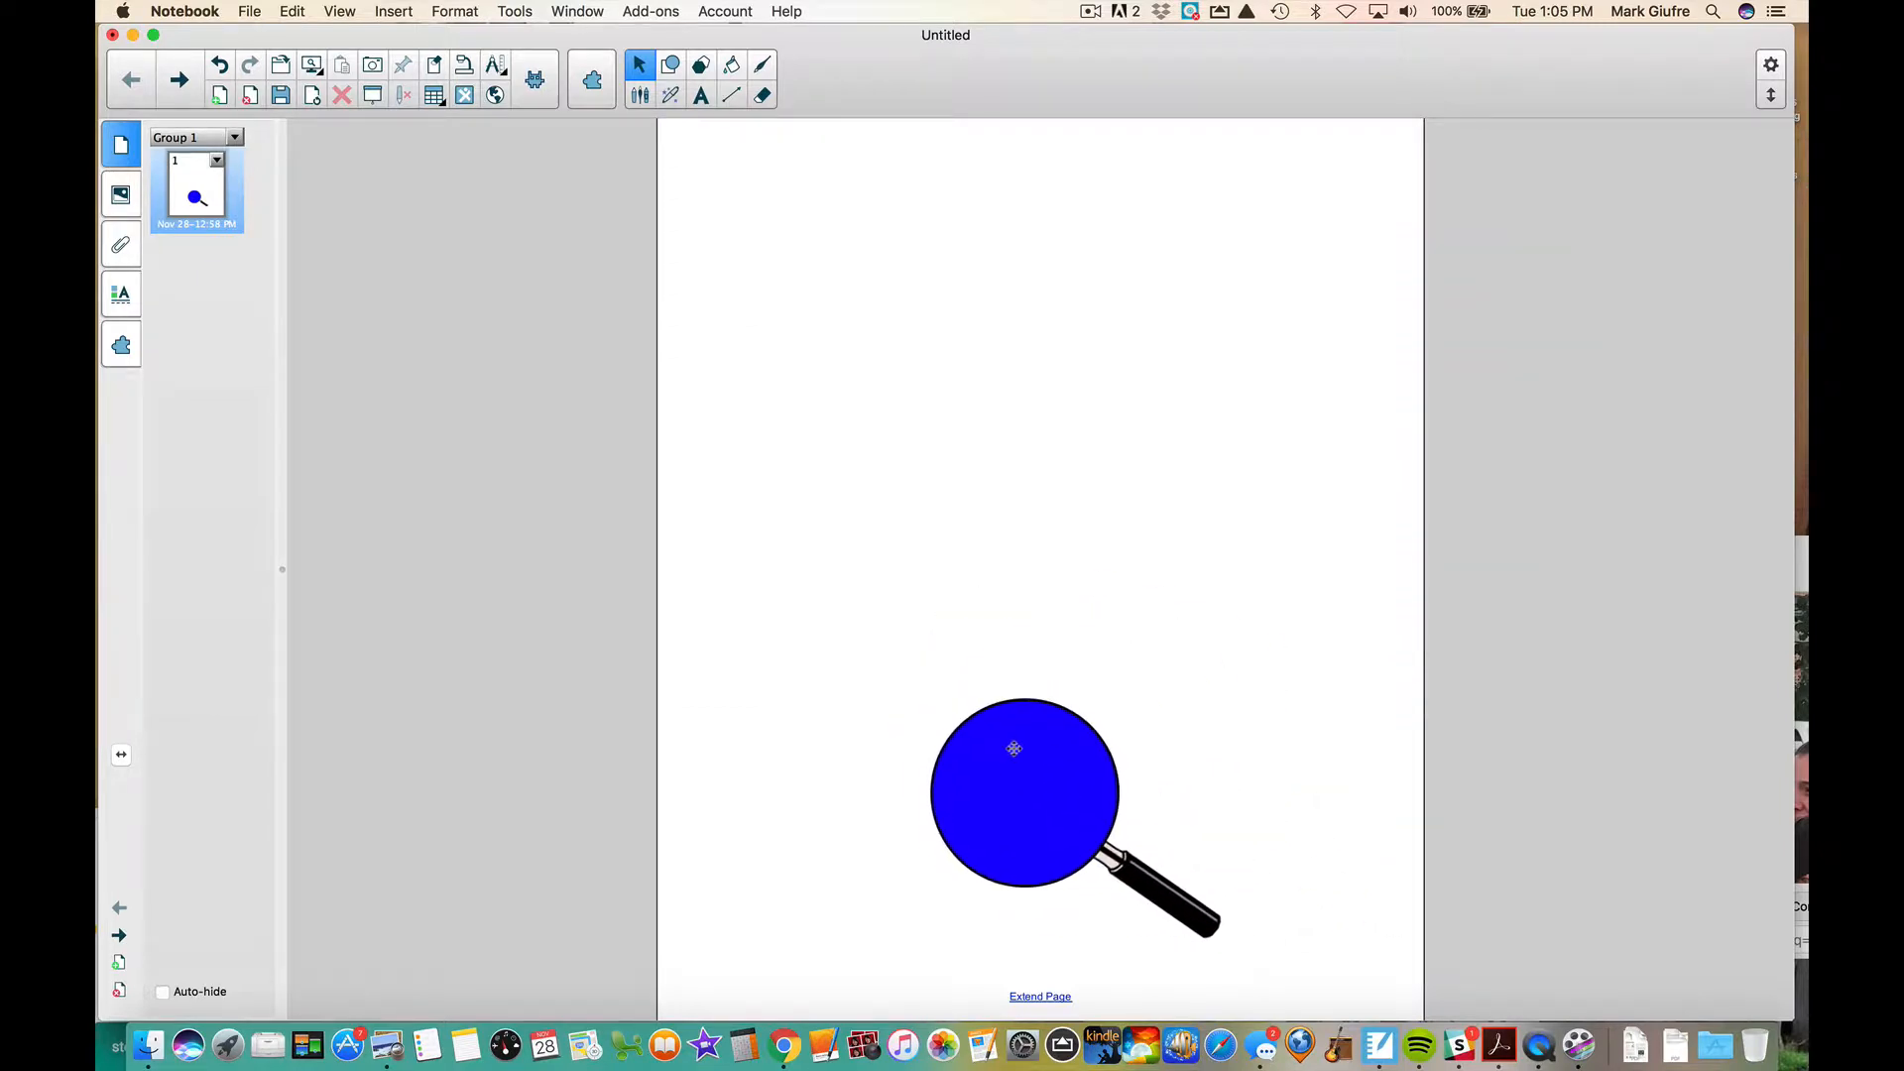
left_click_drag(1014, 750, 1105, 750)
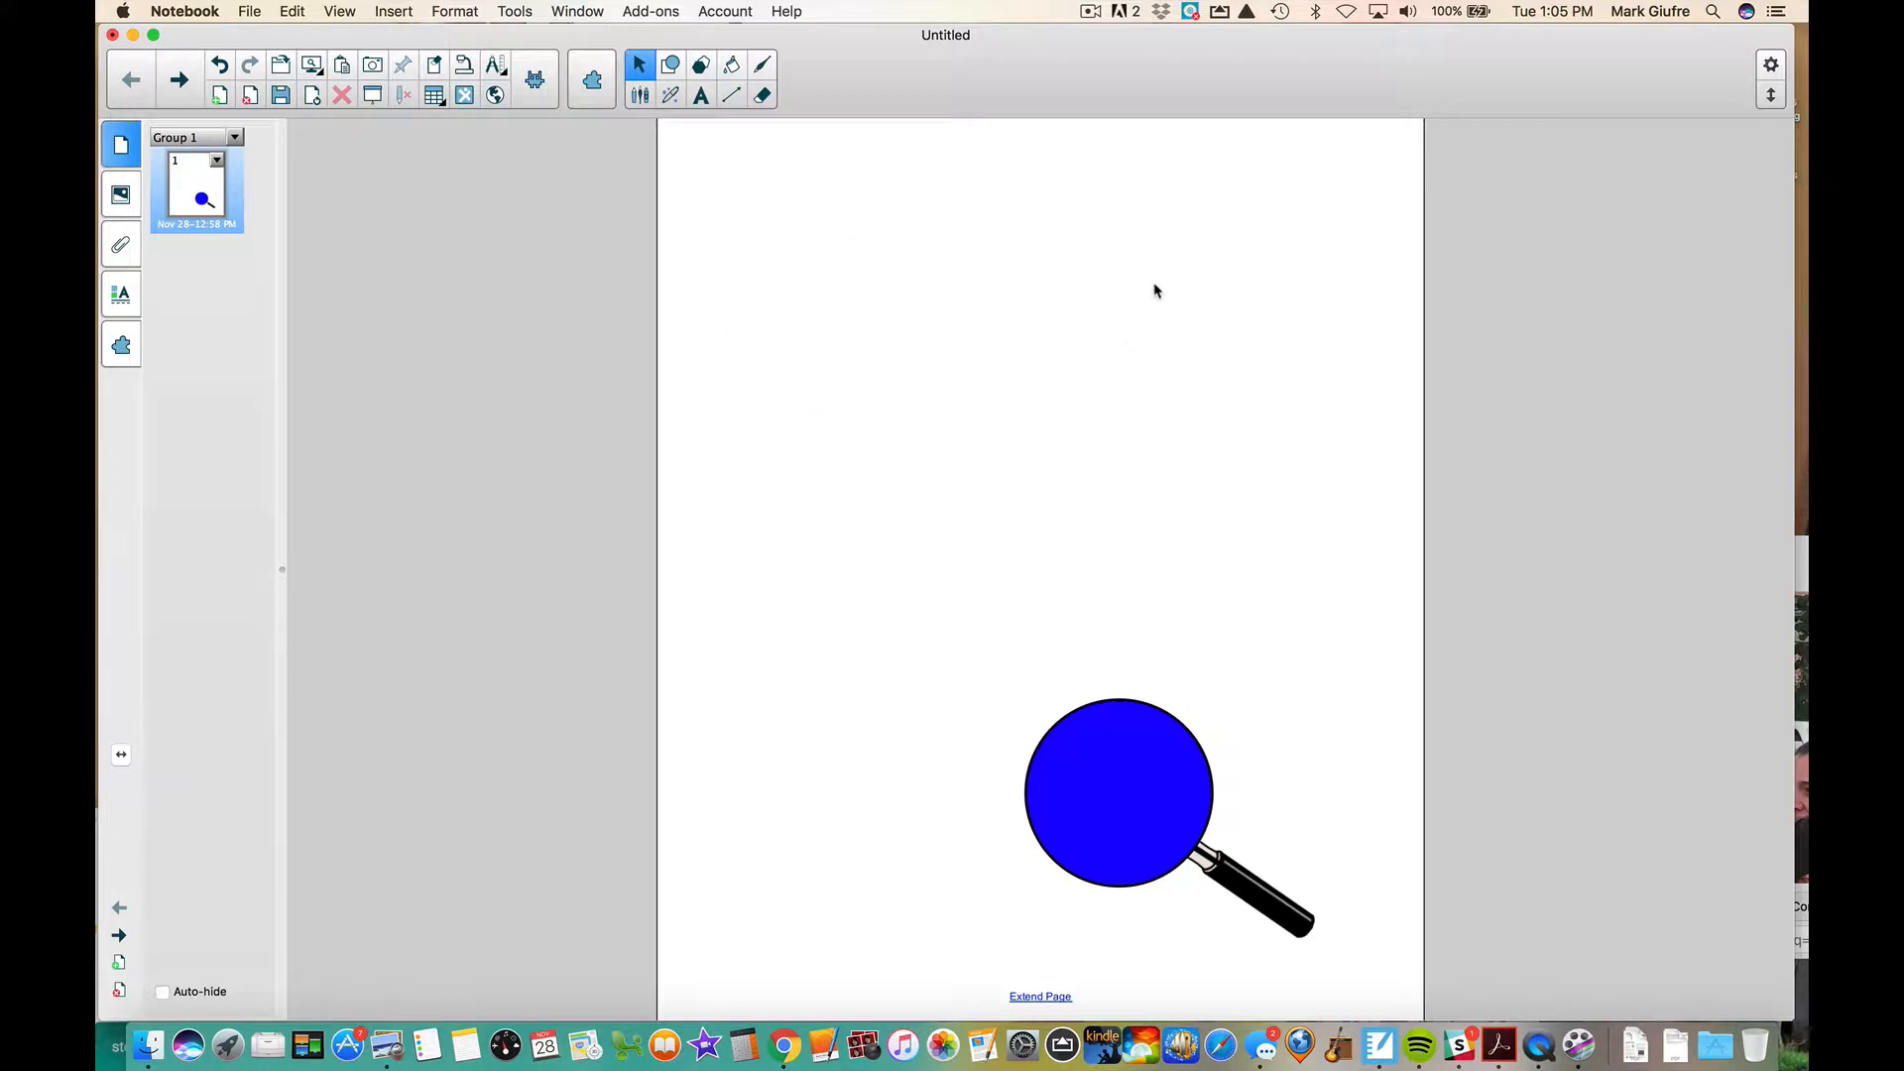
mouse_move(1241, 58)
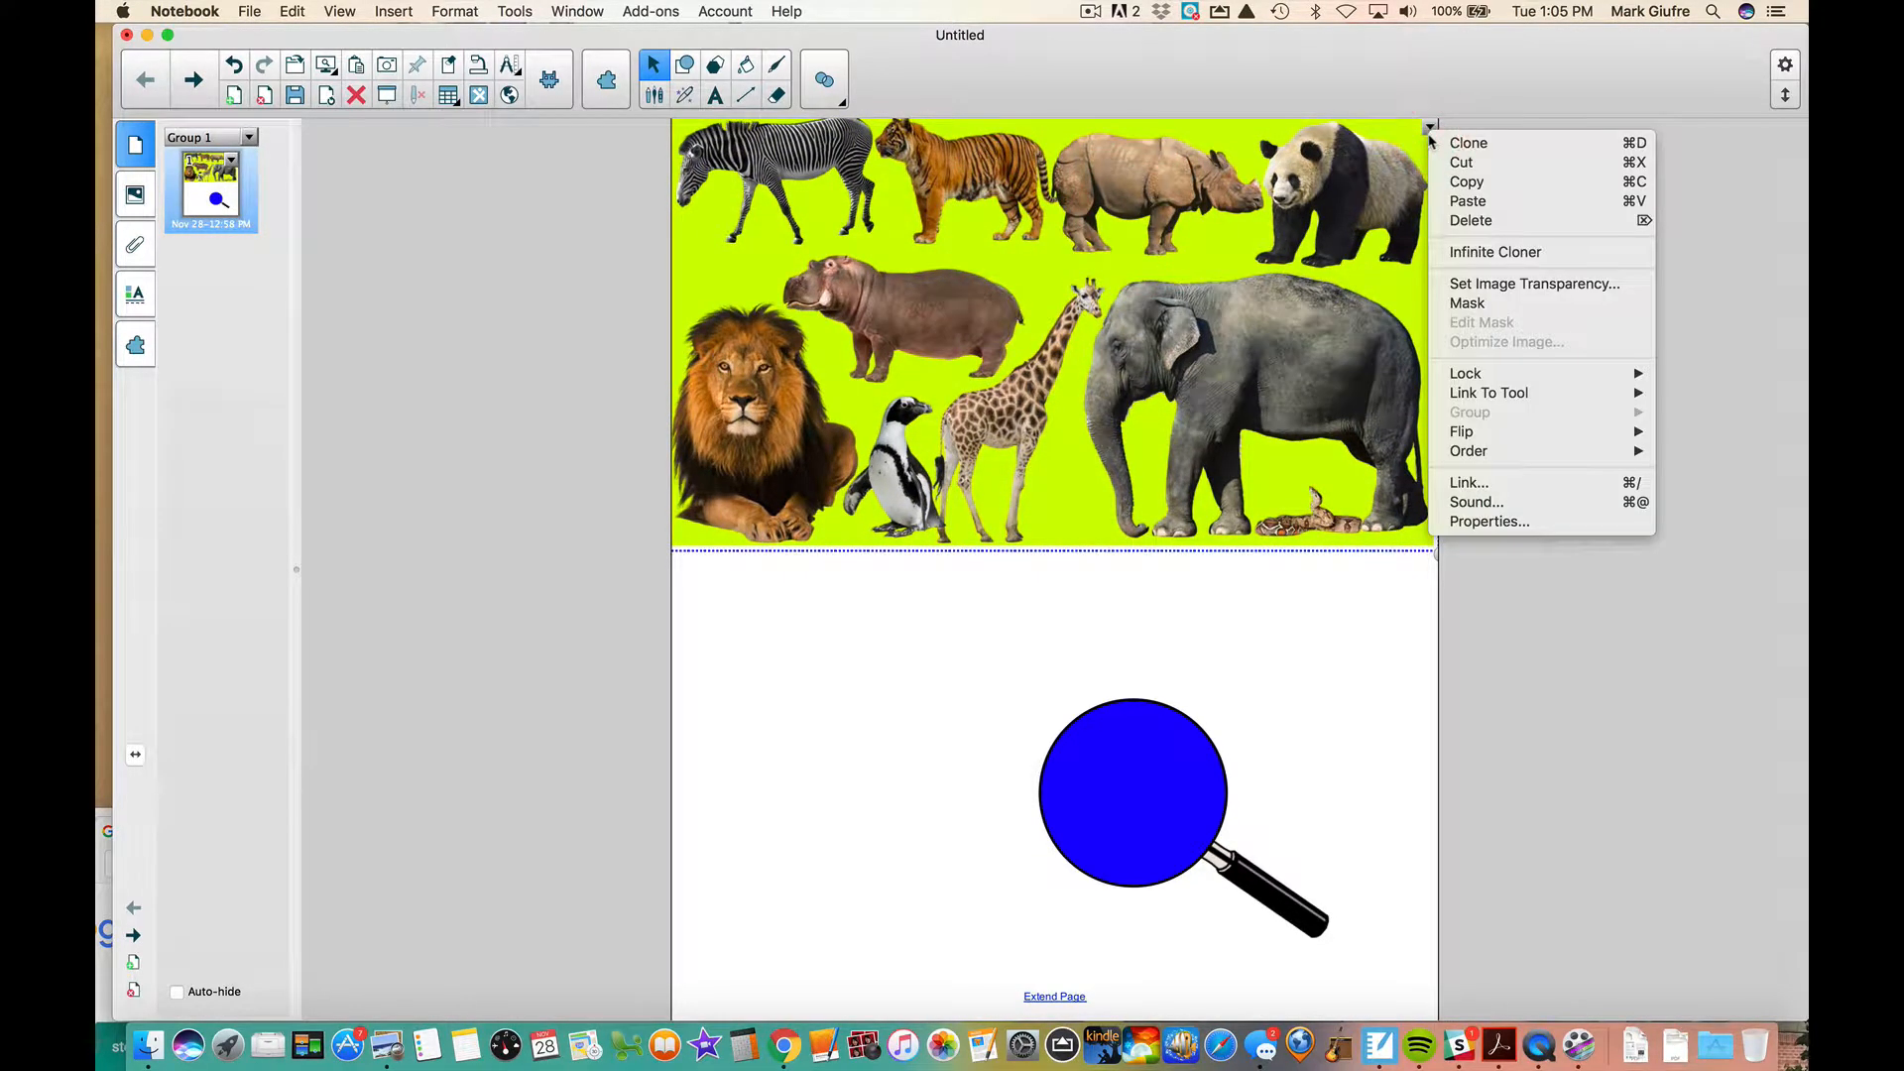
mouse_move(1465, 373)
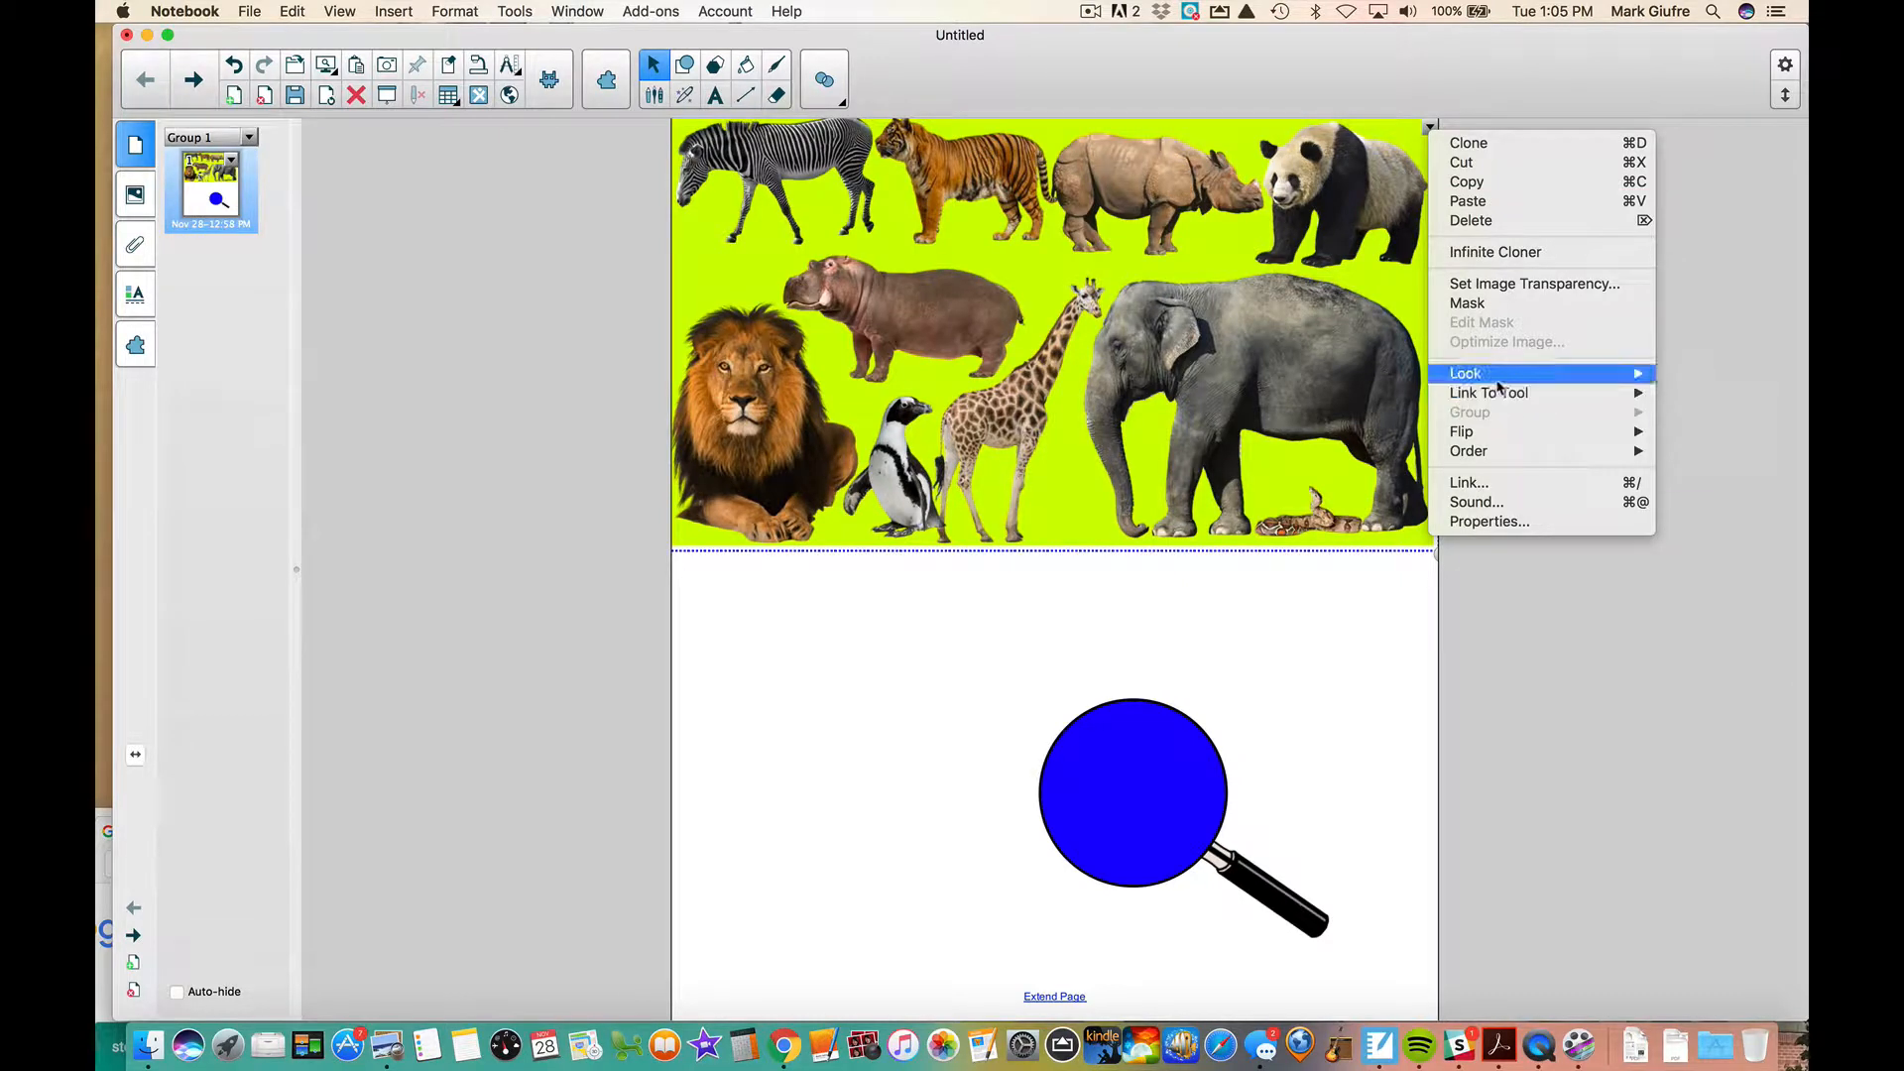
mouse_move(1465, 373)
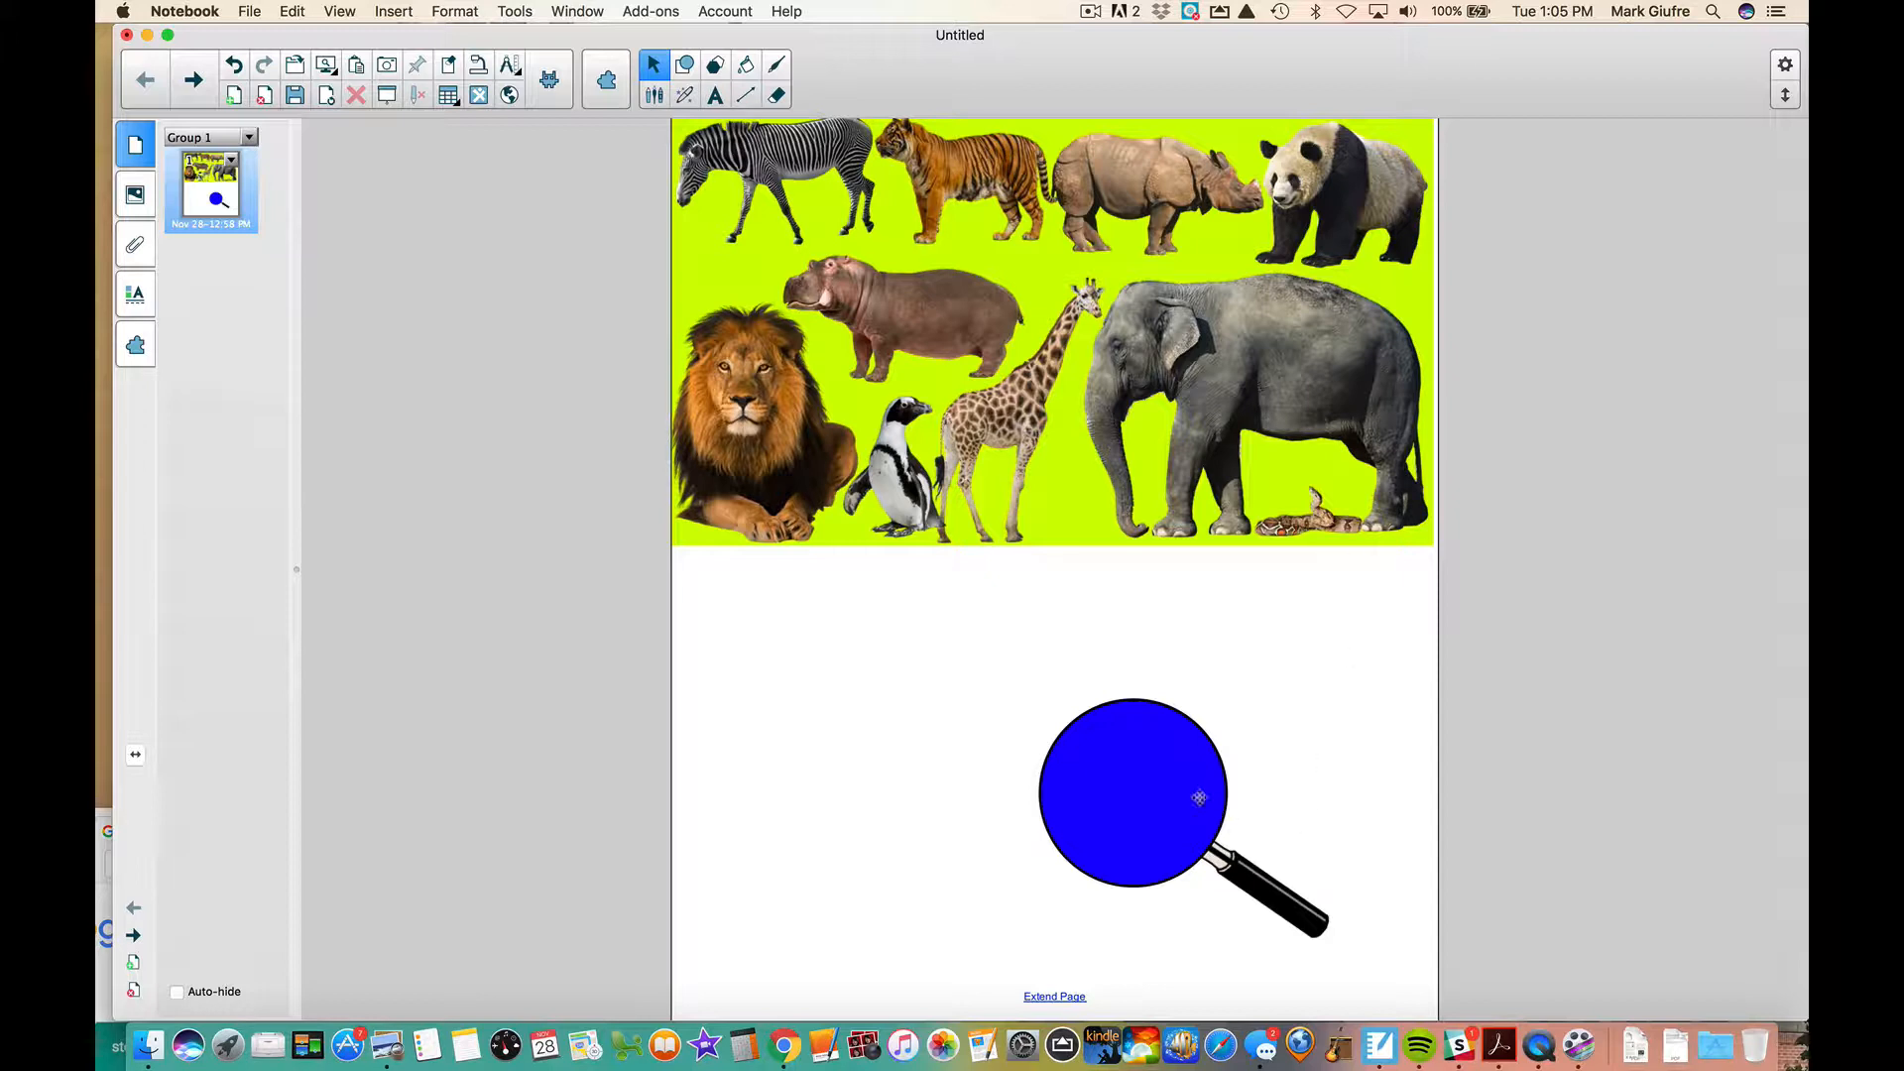
Select the magnifying glass below the locked animal photo to make it smaller
left_click(1134, 795)
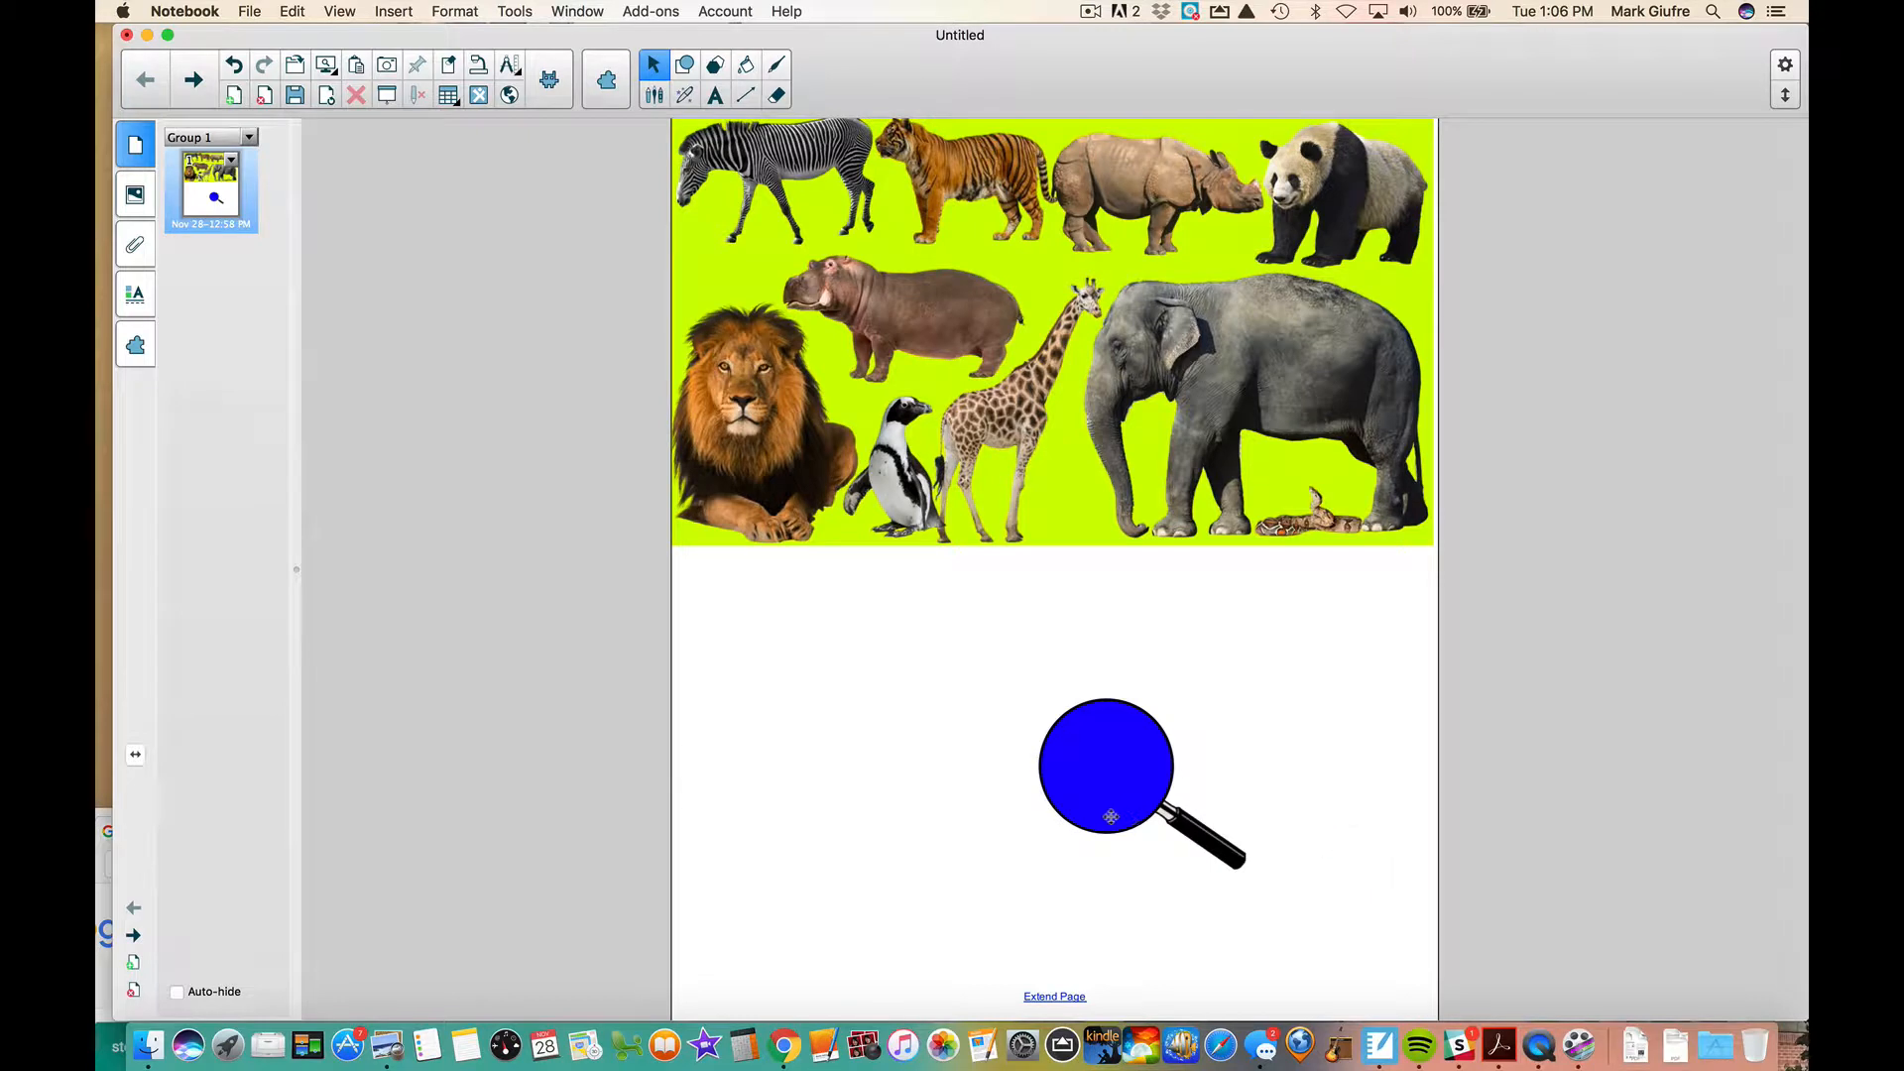
Test the magnifying glass against the photo, then bring it forward with Order > Bring Forward
left_click_drag(1105, 765, 1129, 565)
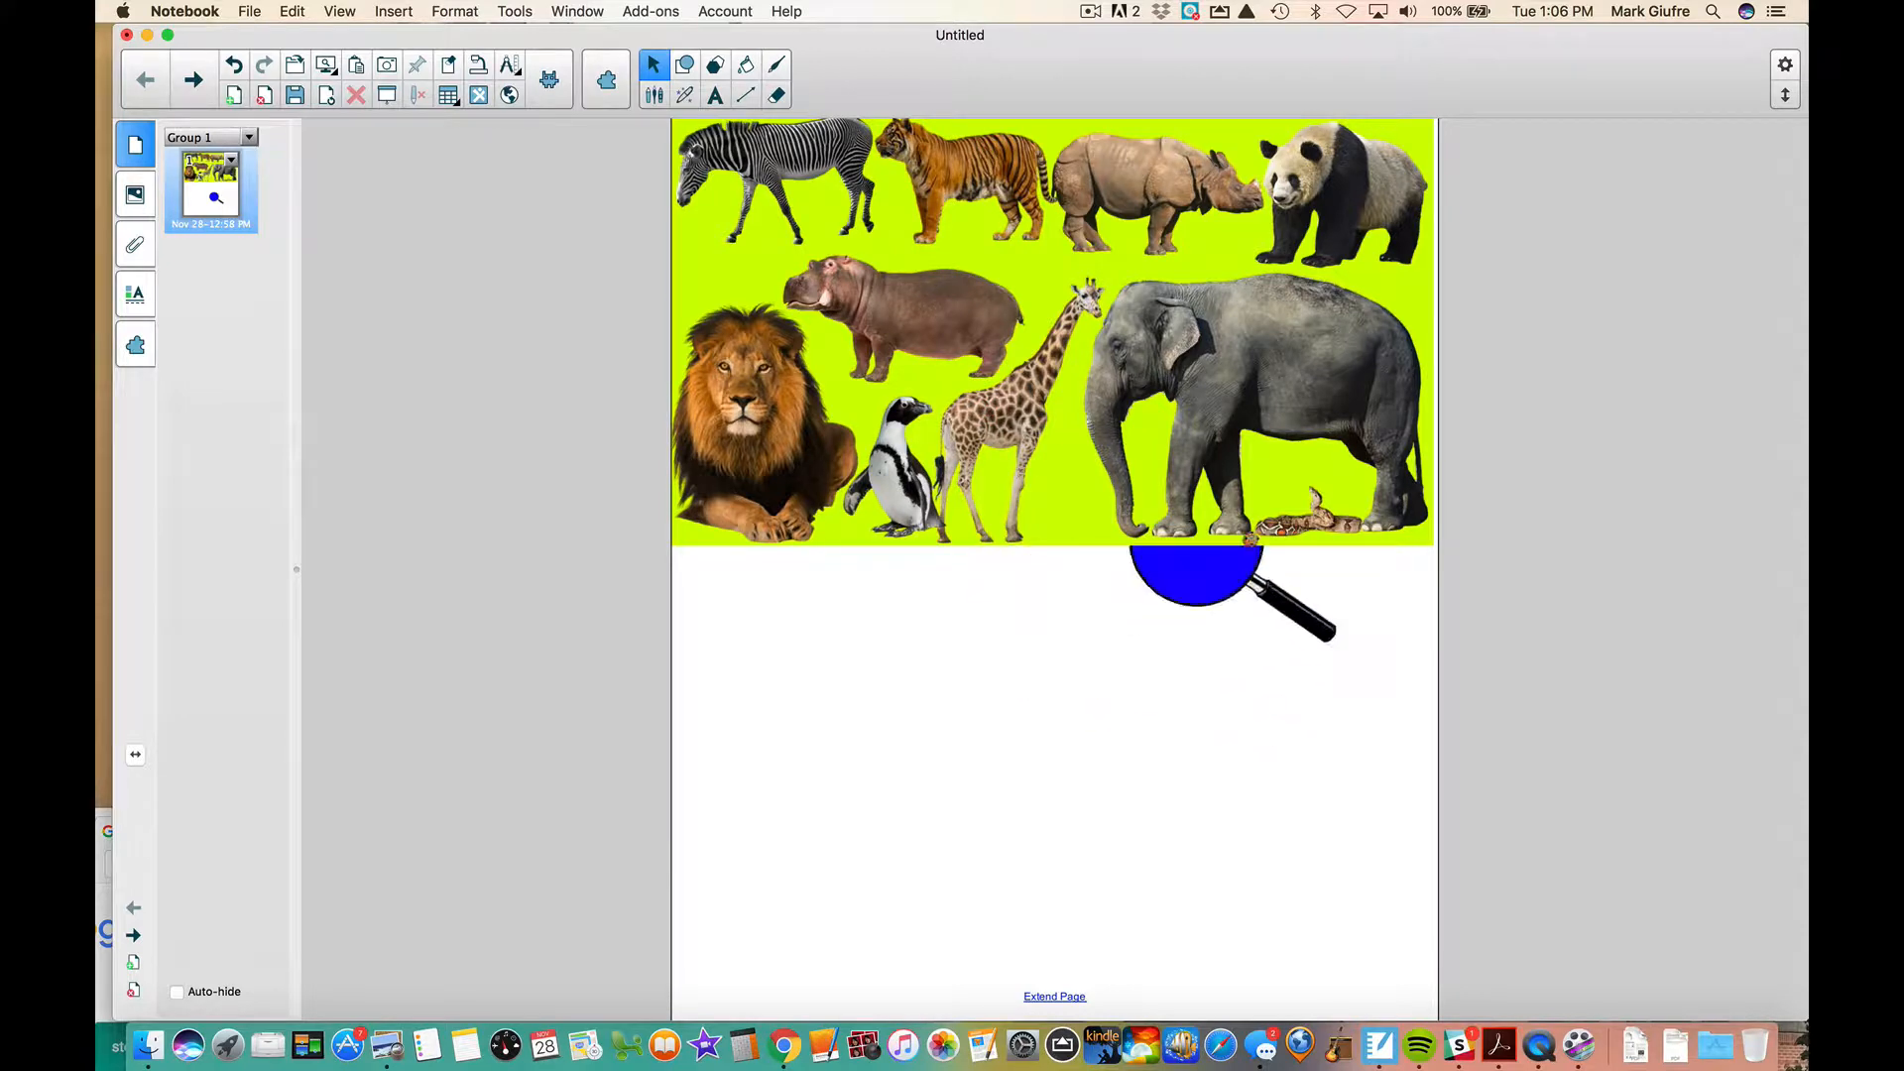
left_click_drag(1196, 589, 995, 687)
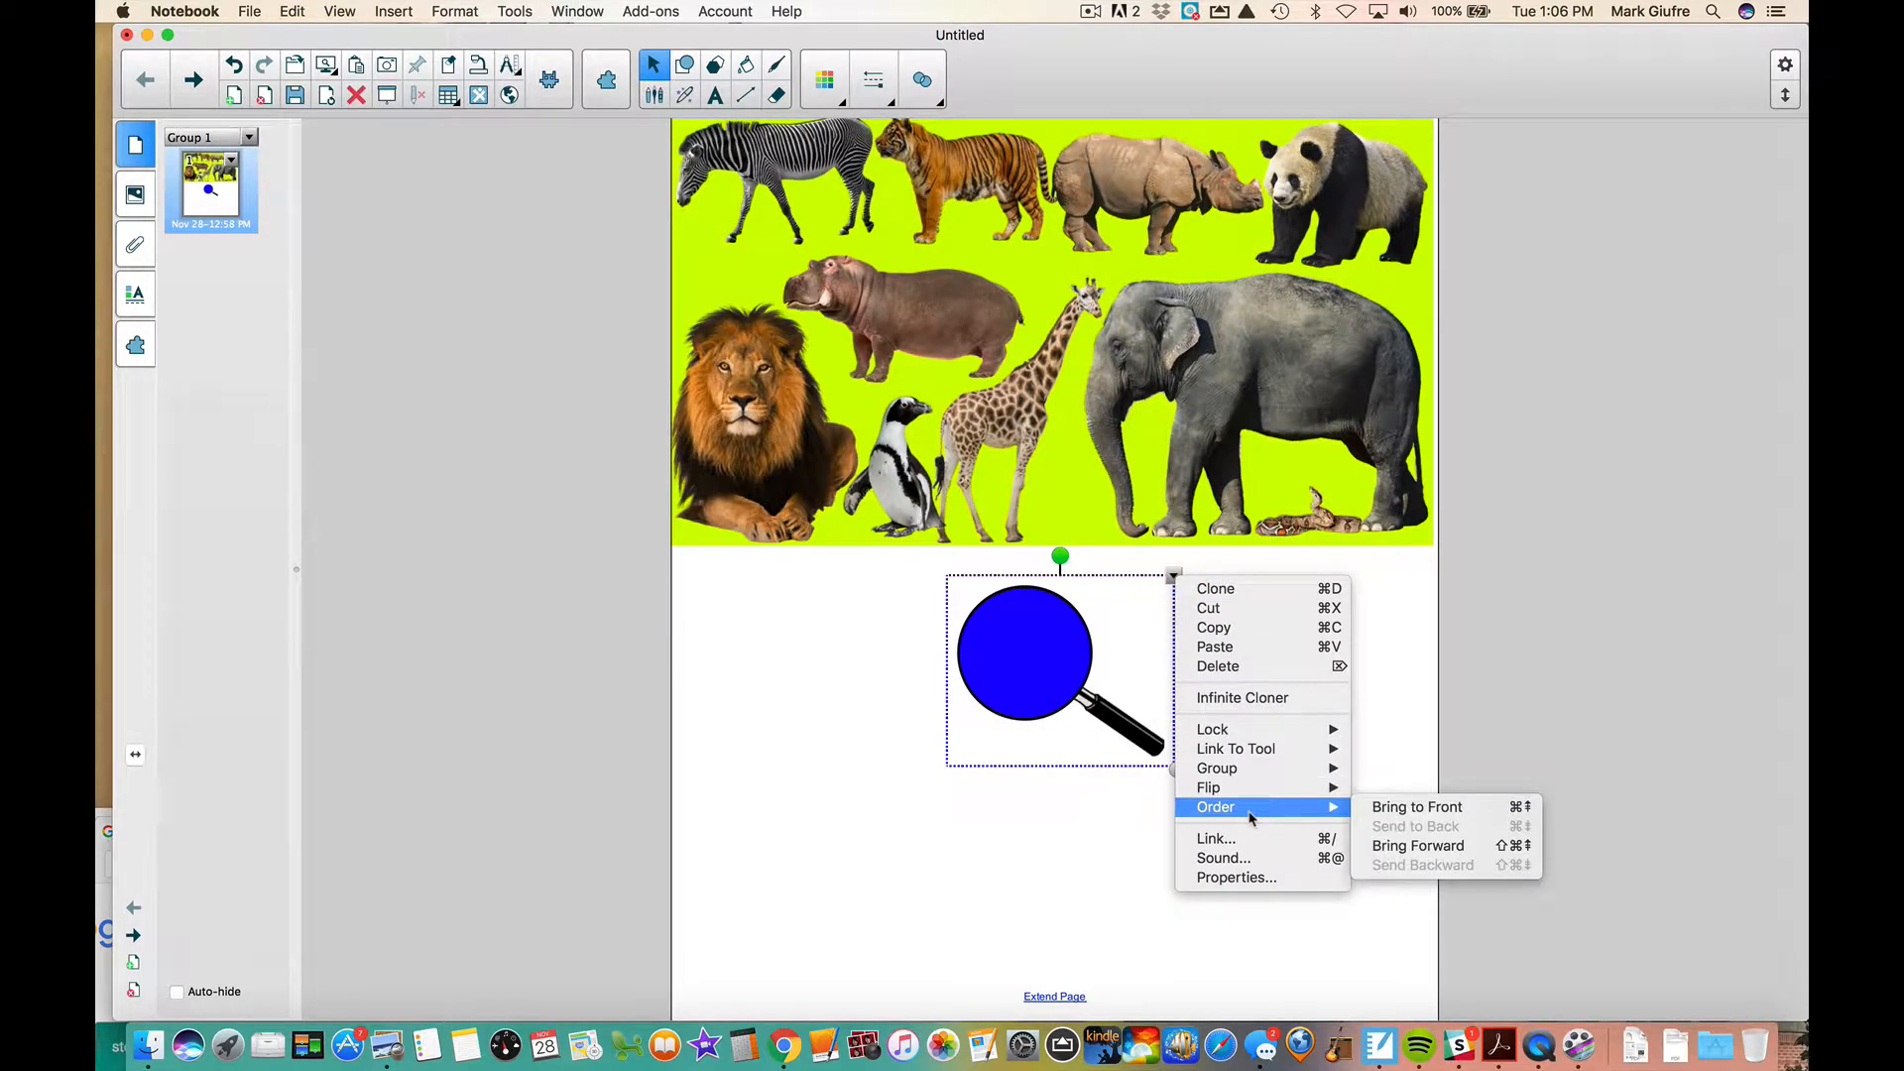
mouse_move(1416, 845)
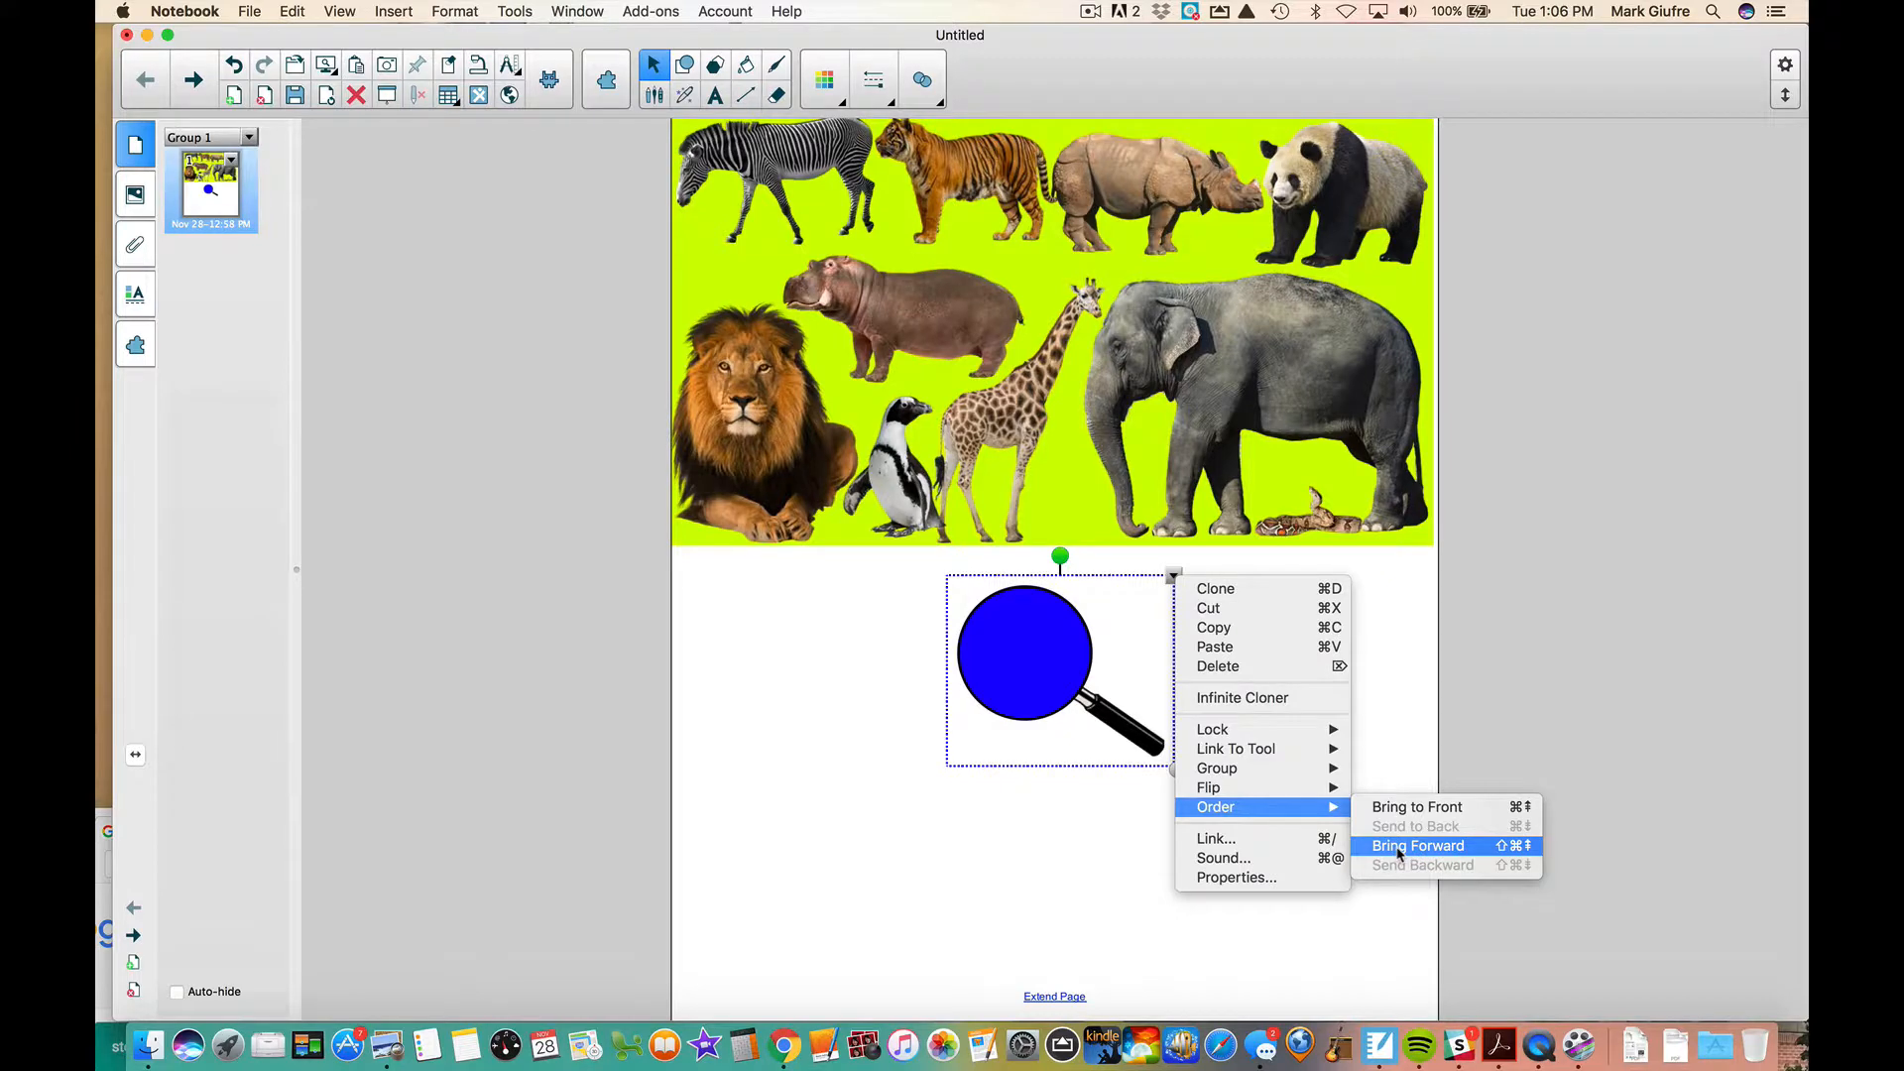
left_click(1416, 844)
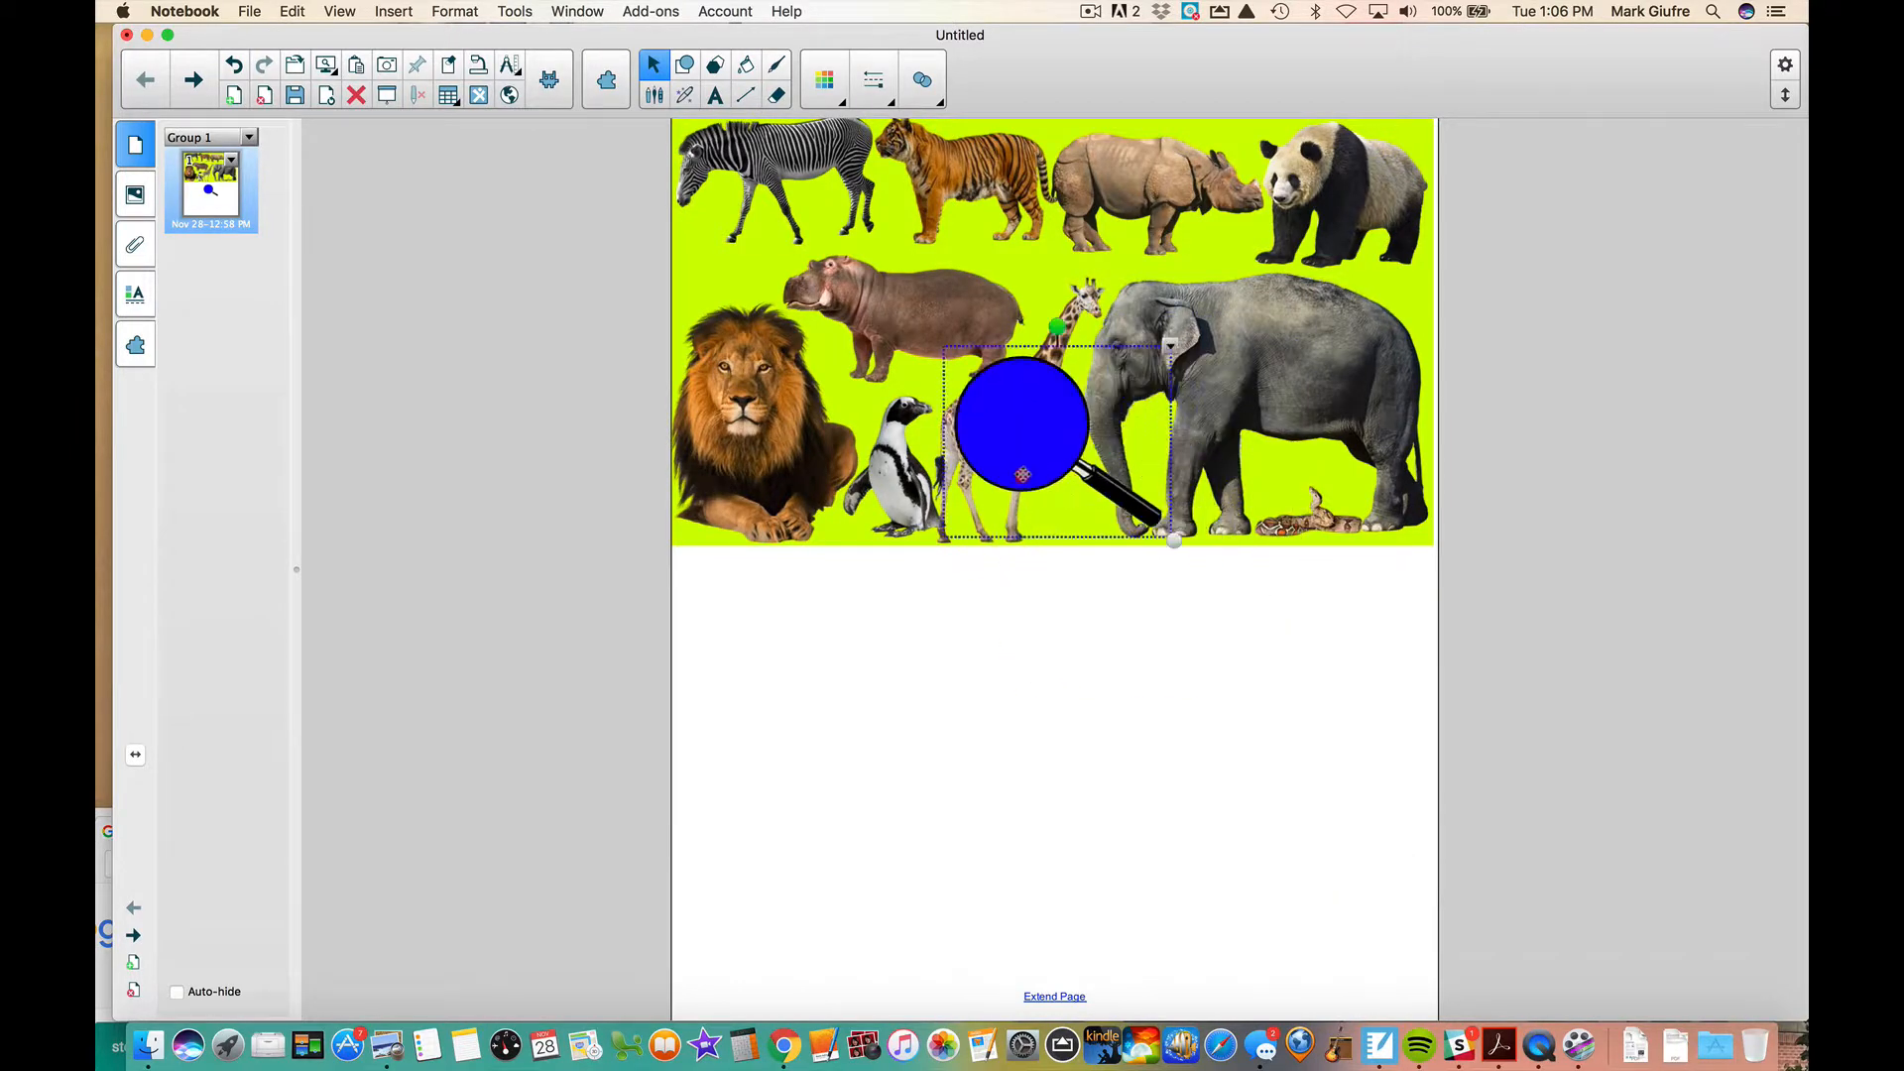
Check the magnifying glass now shows over the giraffe, then park it below the photo
left_click_drag(1022, 423, 1047, 405)
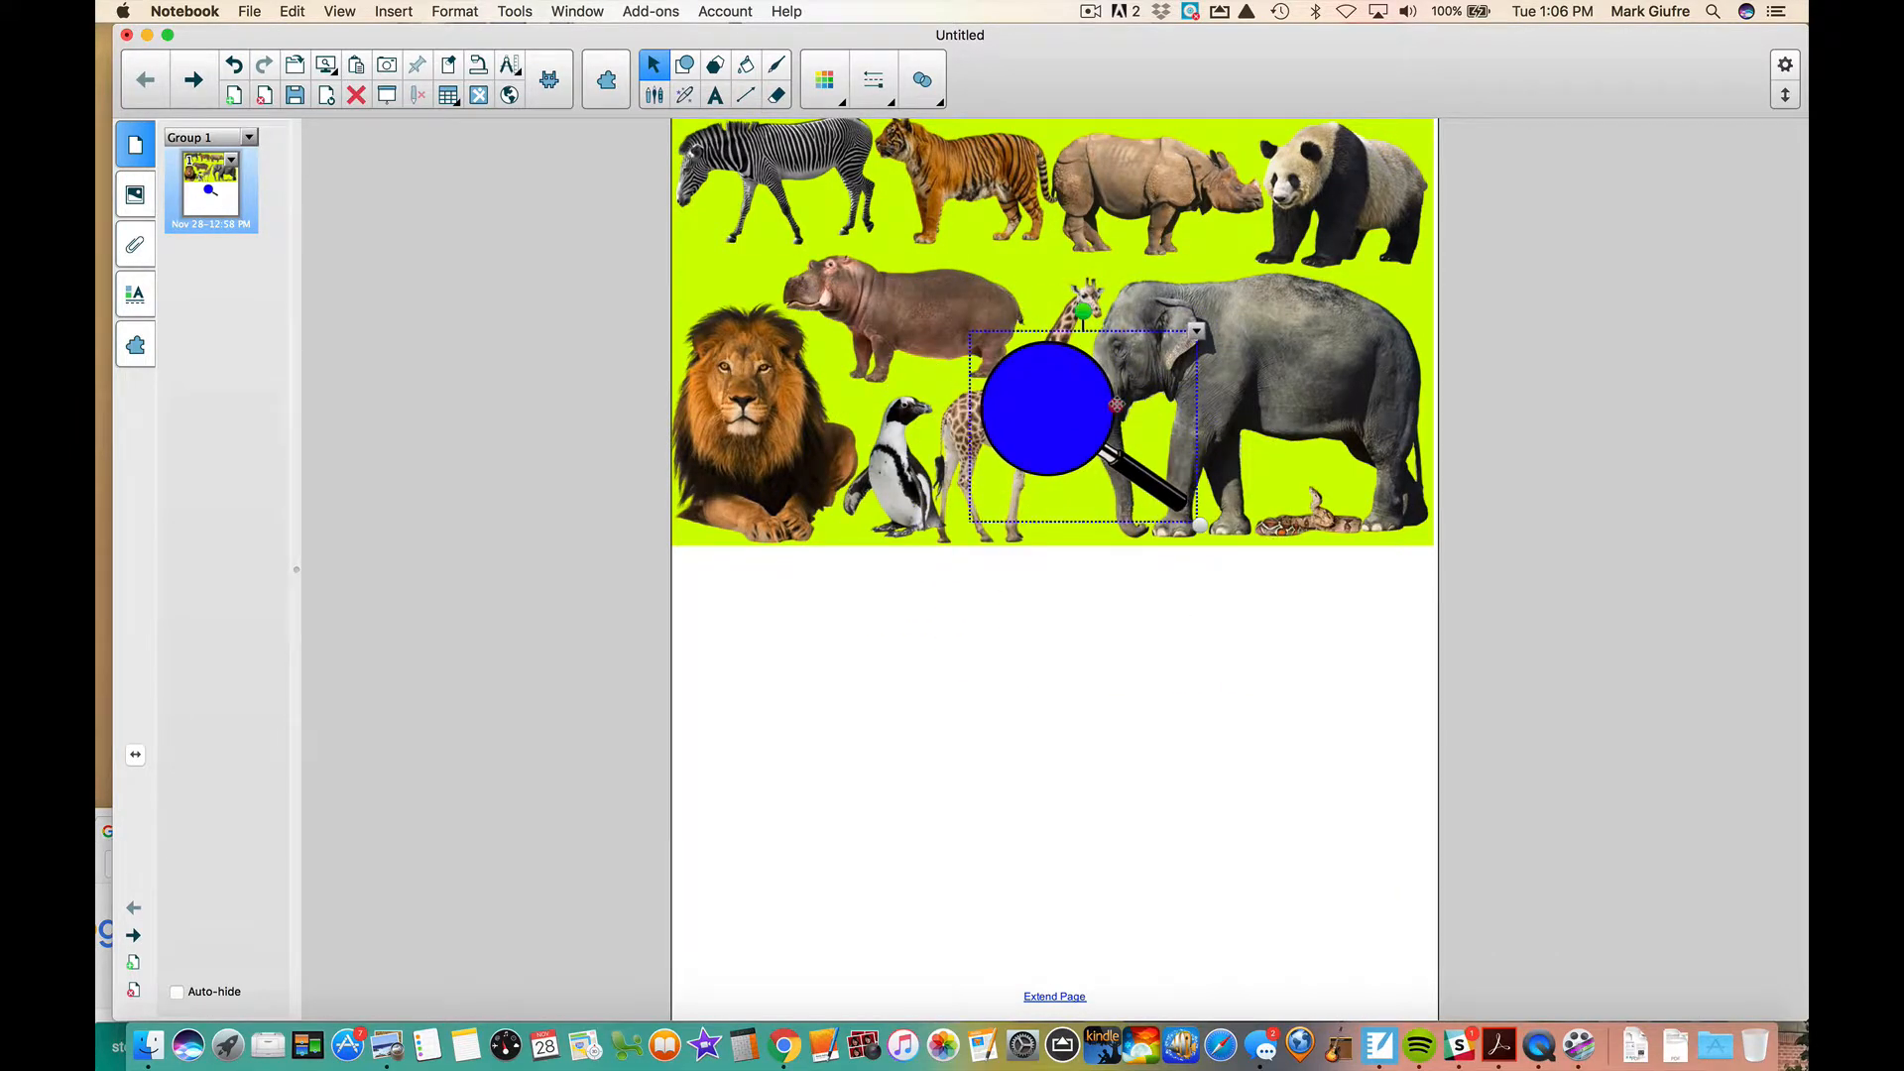
left_click_drag(1052, 407, 1214, 710)
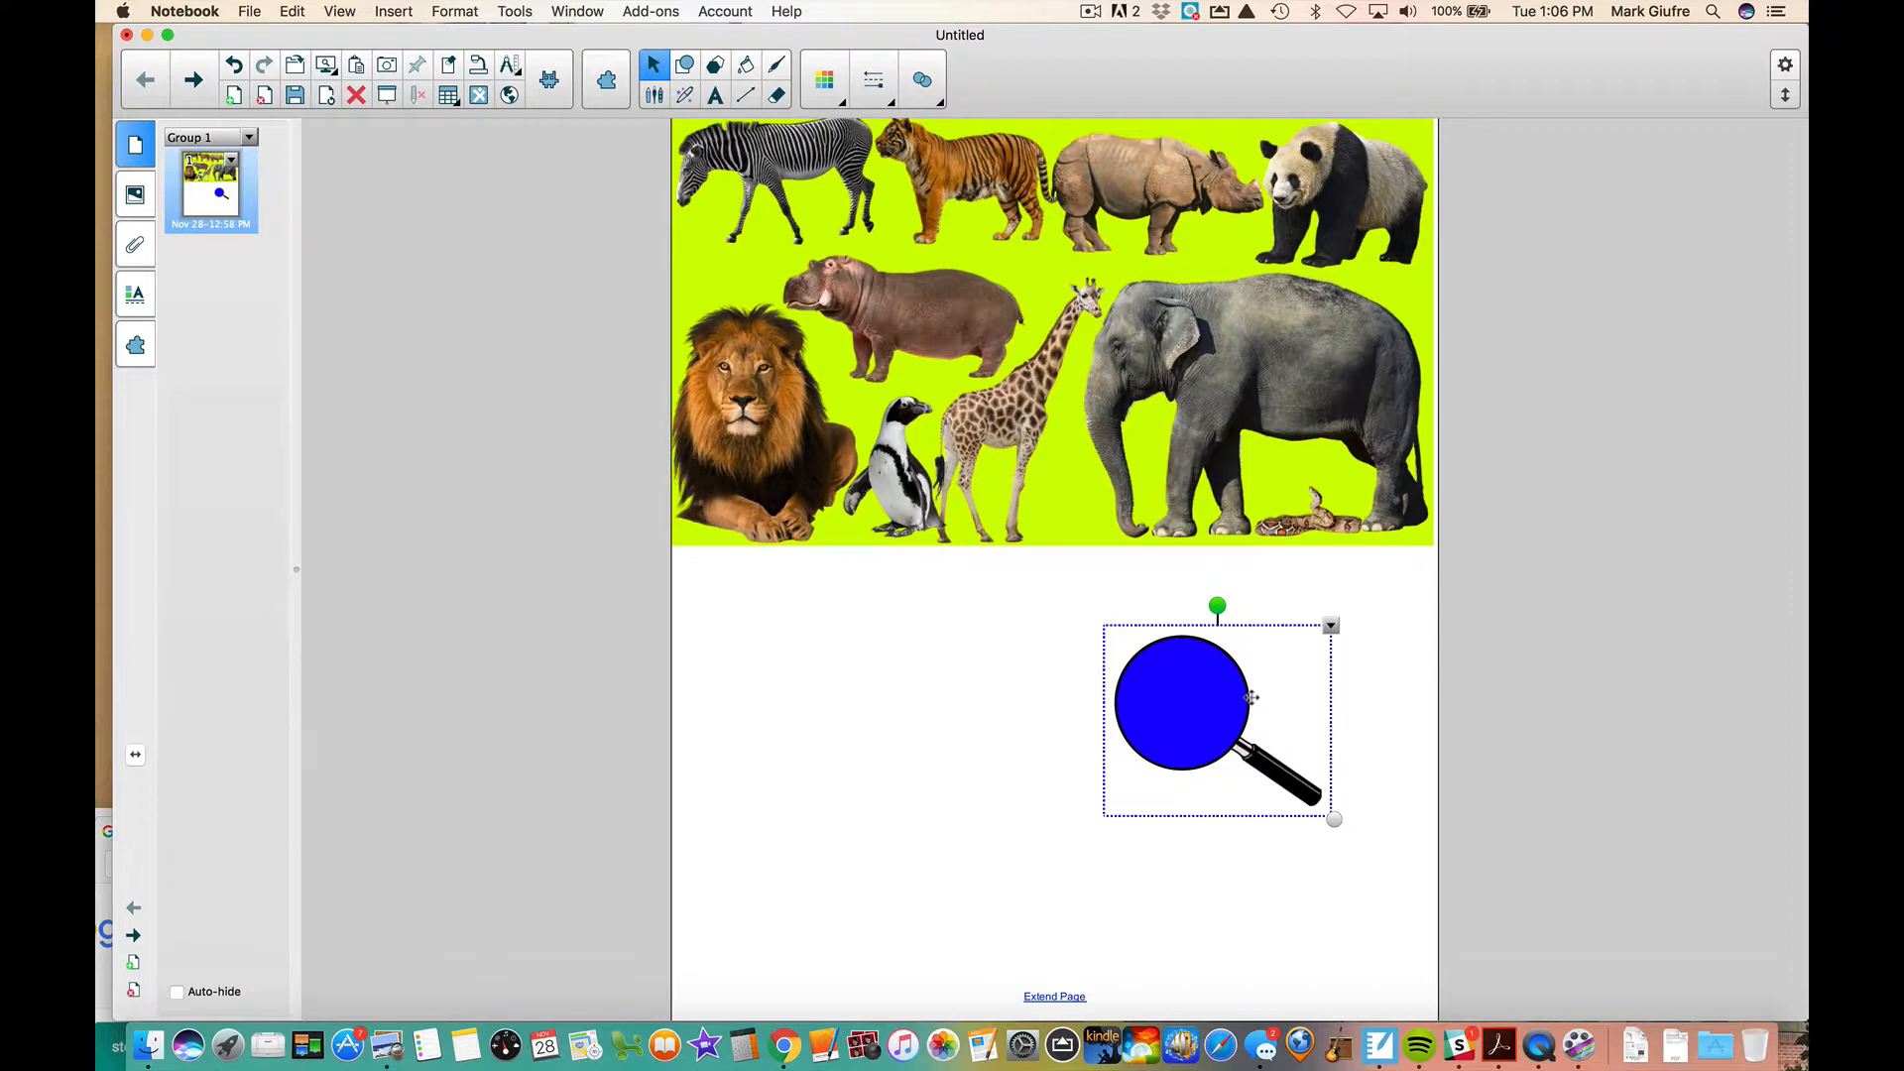
mouse_move(1207, 420)
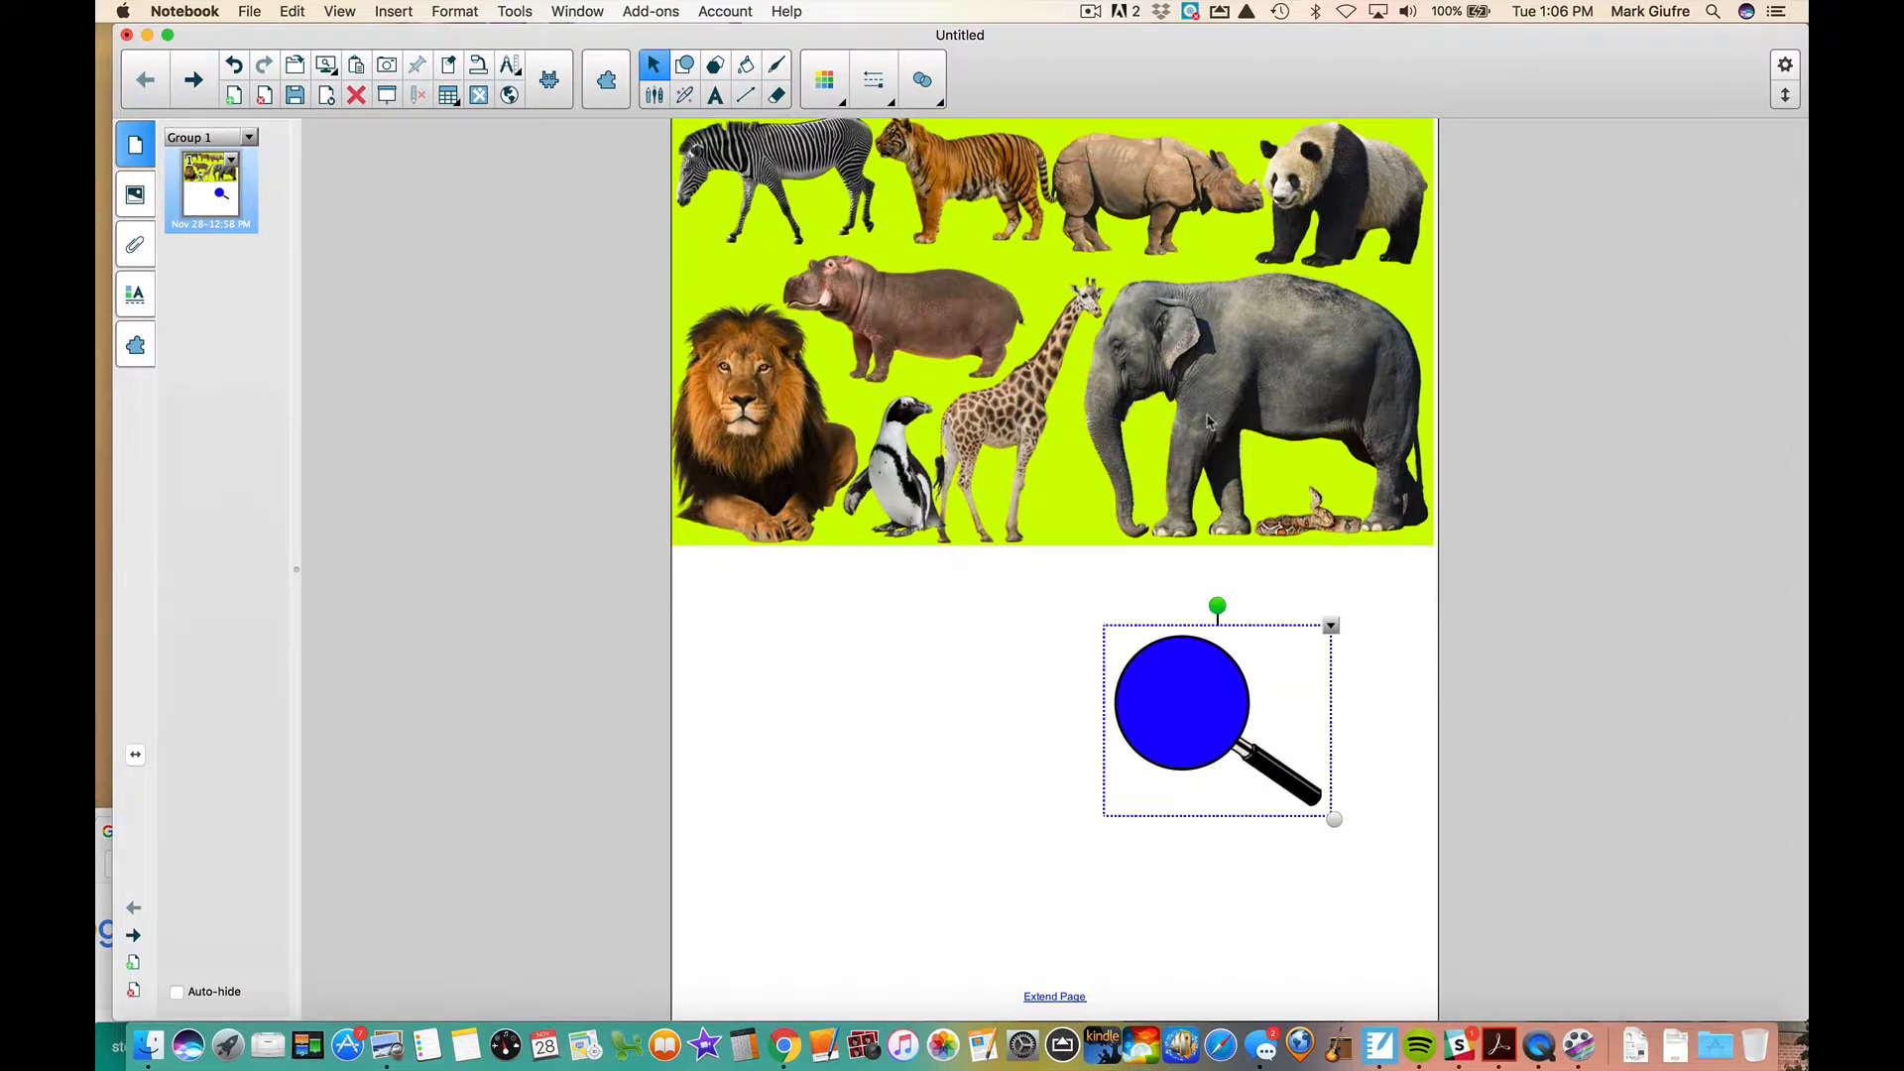
mouse_move(1287, 381)
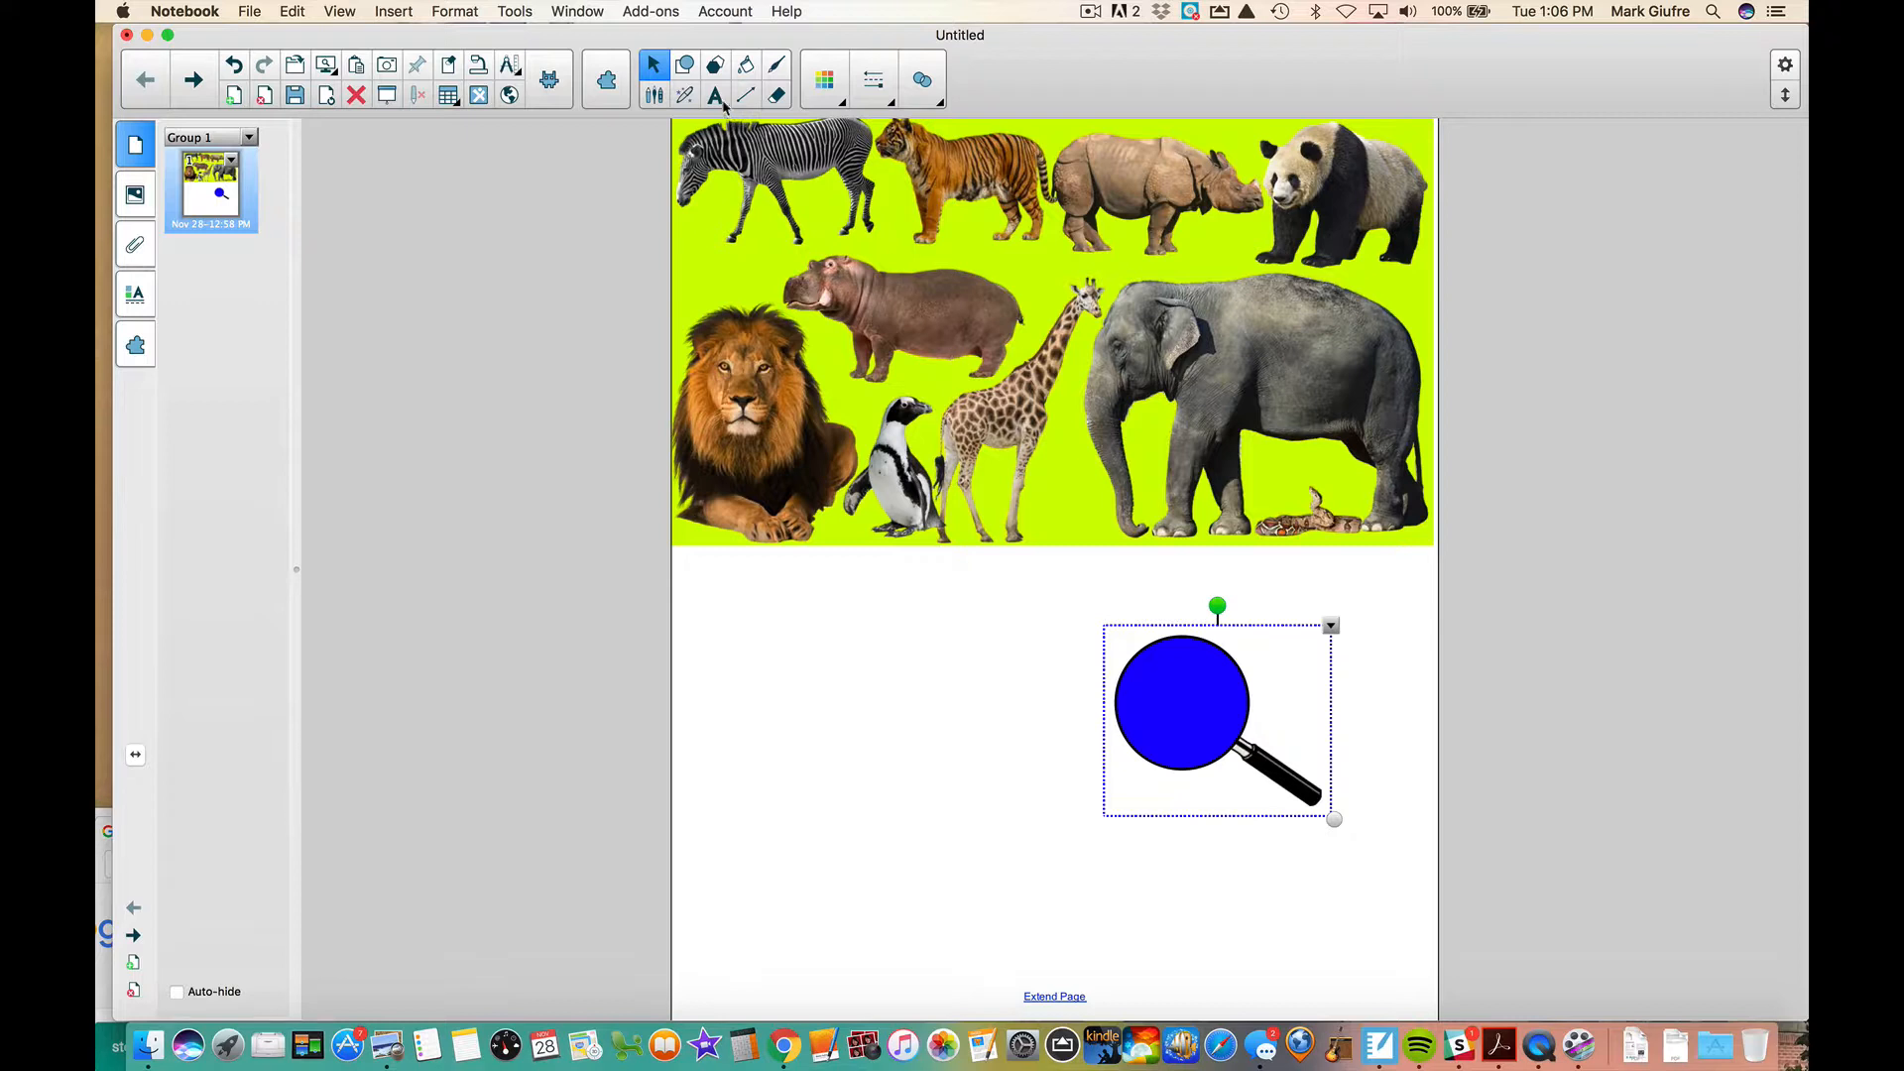
Place a text box on the elephant with the Text tool and show its Properties
left_click(716, 95)
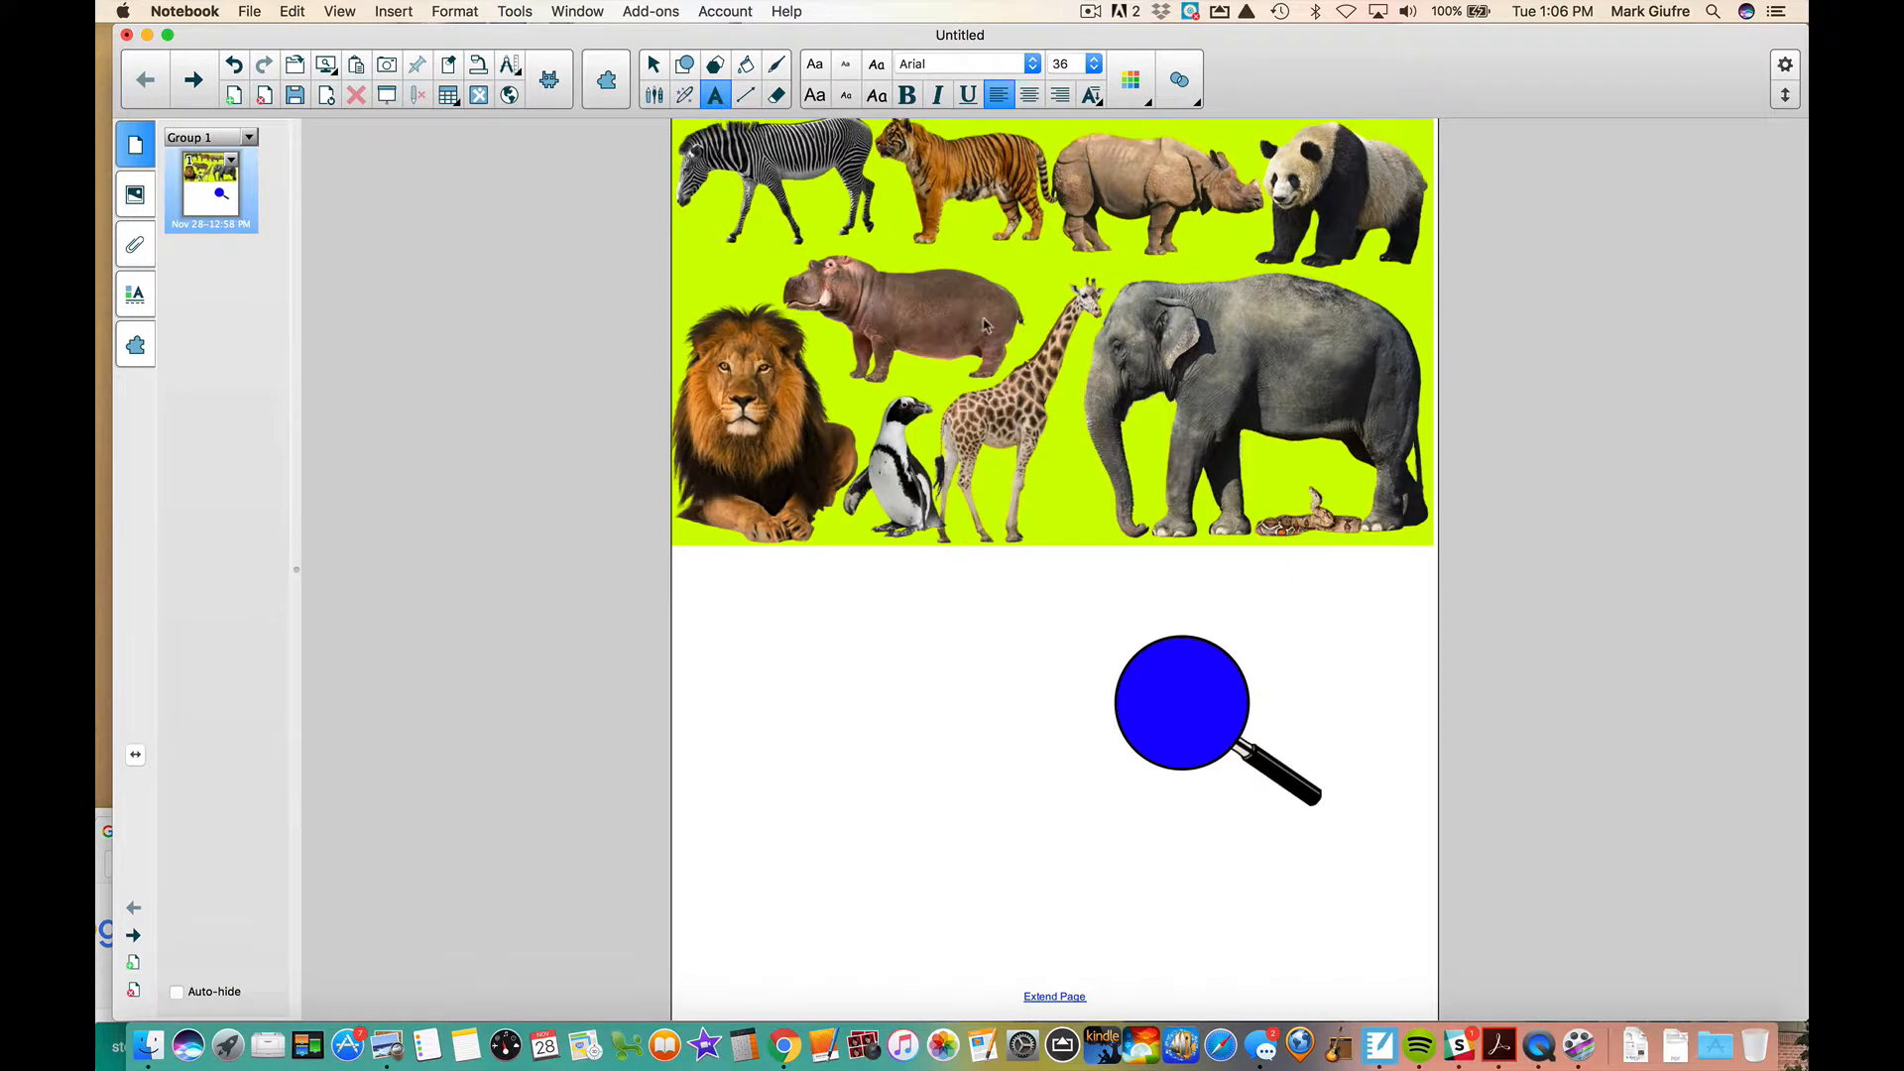
mouse_move(1192, 337)
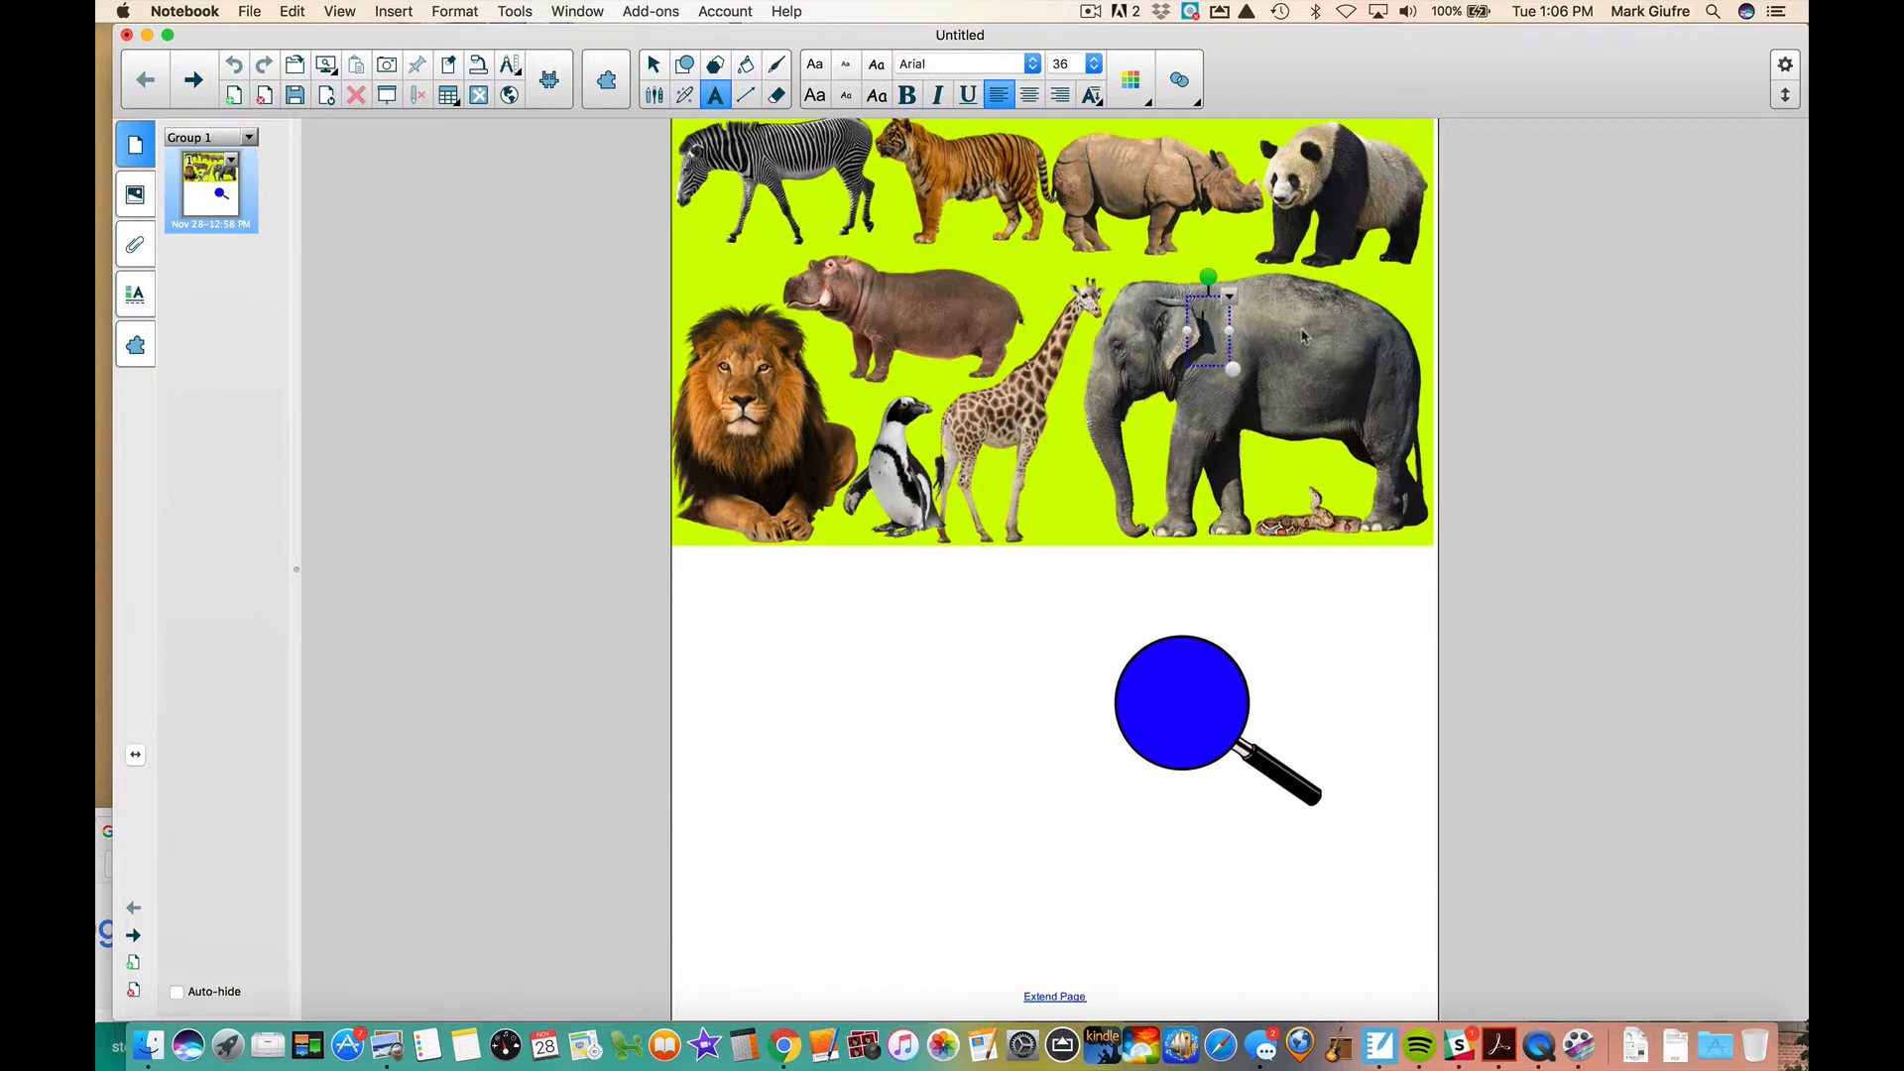
mouse_move(1320, 353)
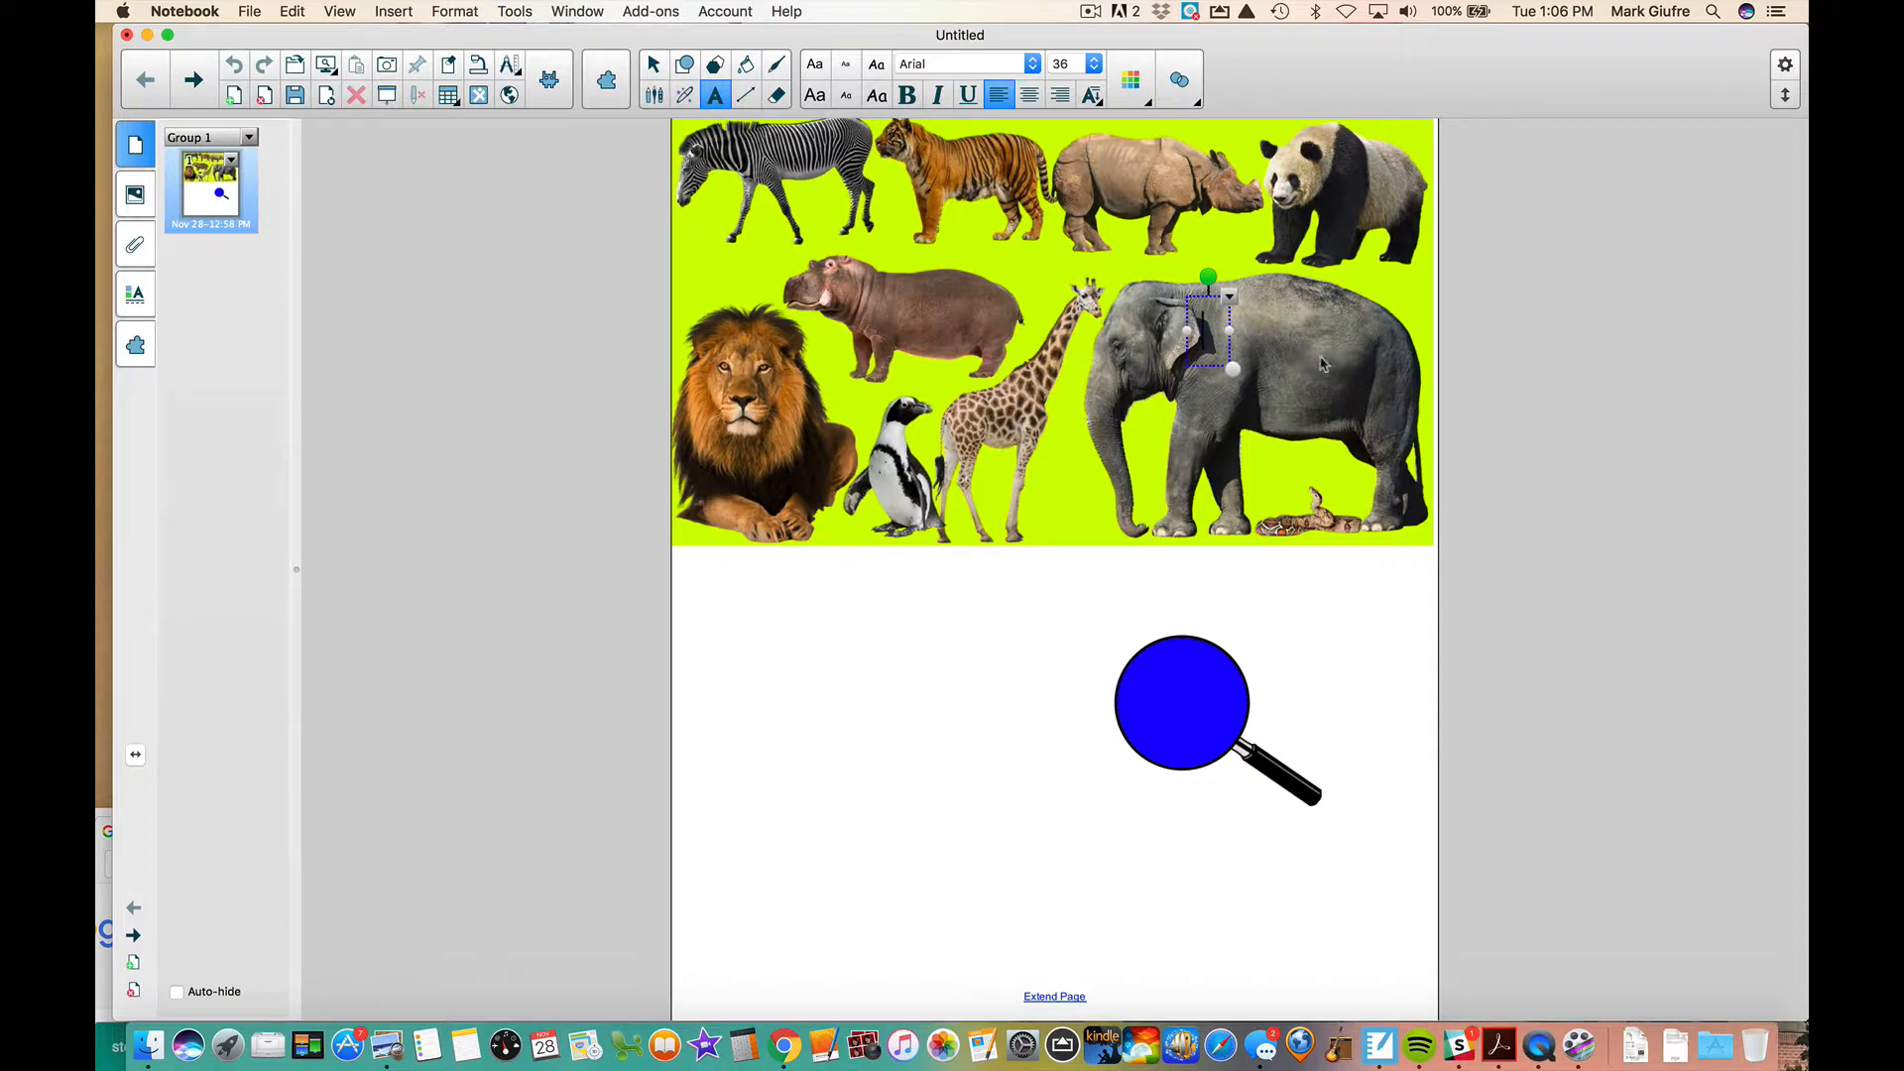
left_click(135, 293)
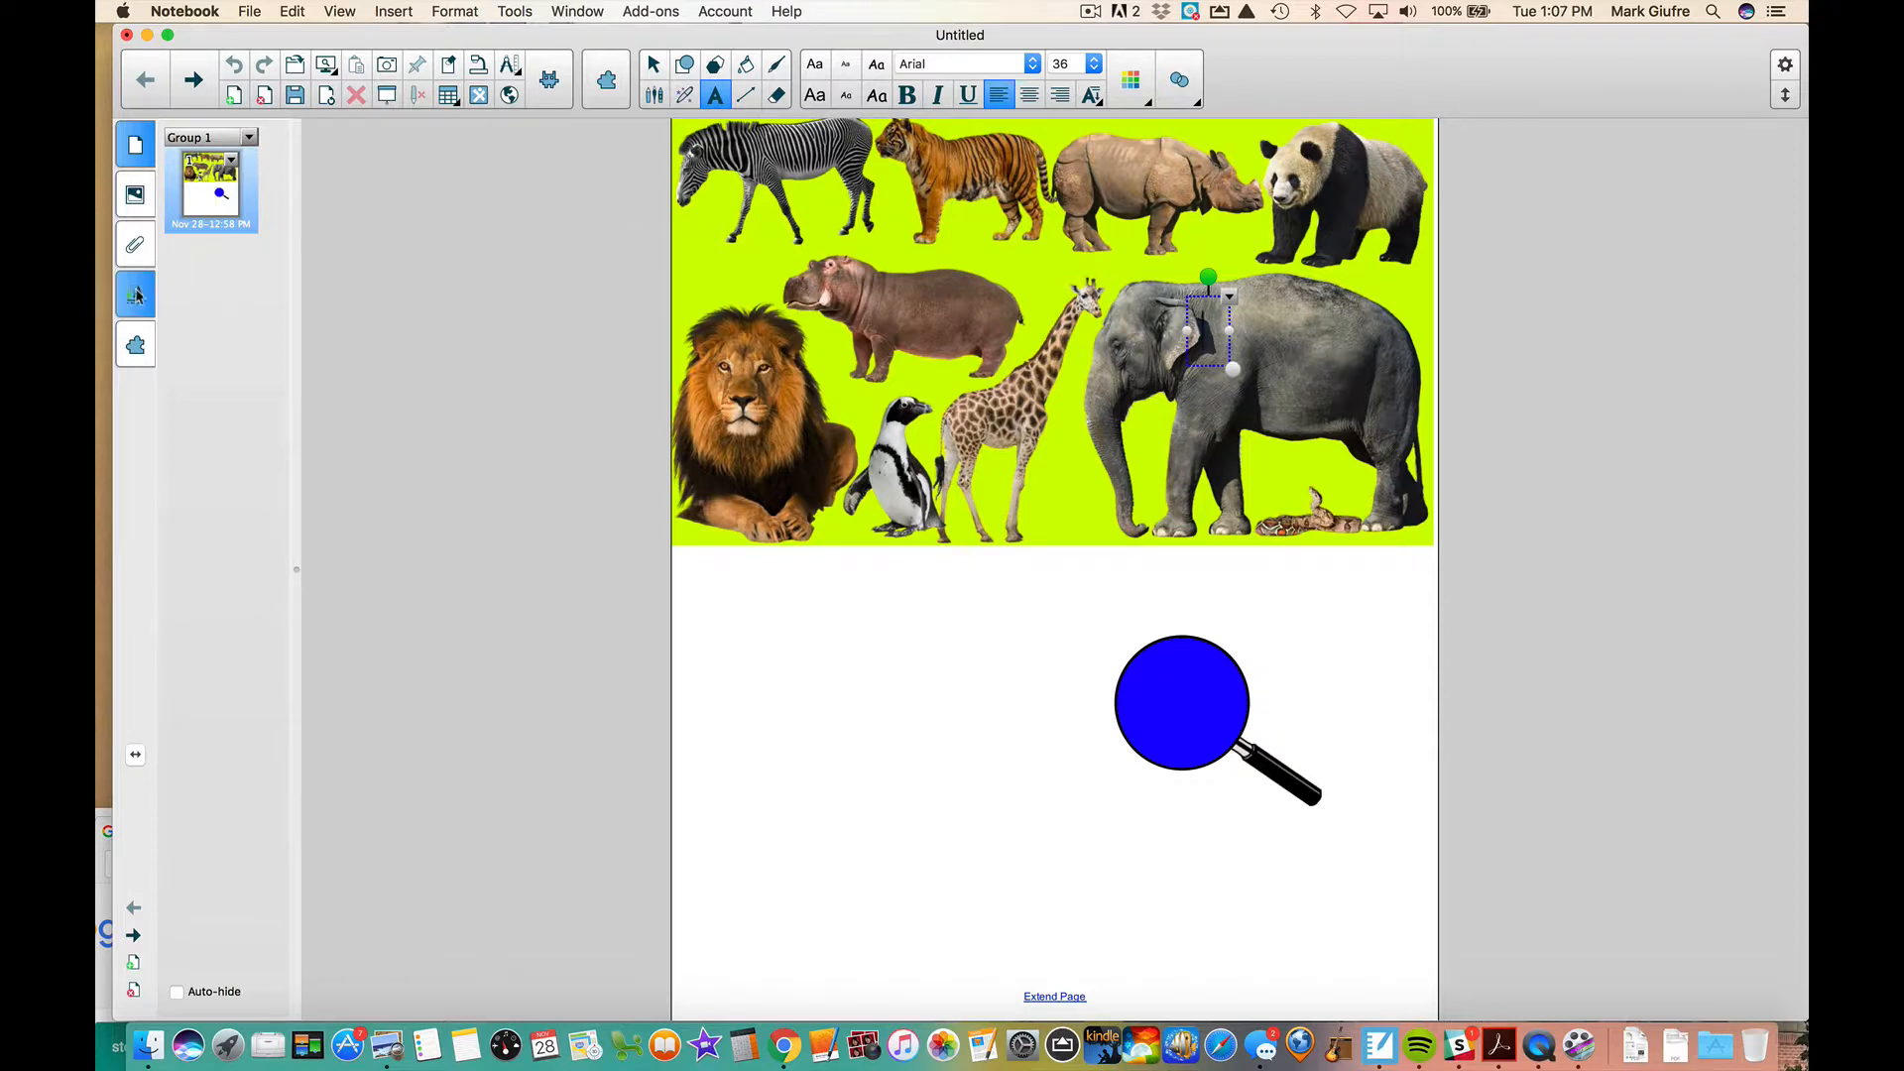
Enter the word 'elephant' in the text box on the elephant's body
left_click(135, 294)
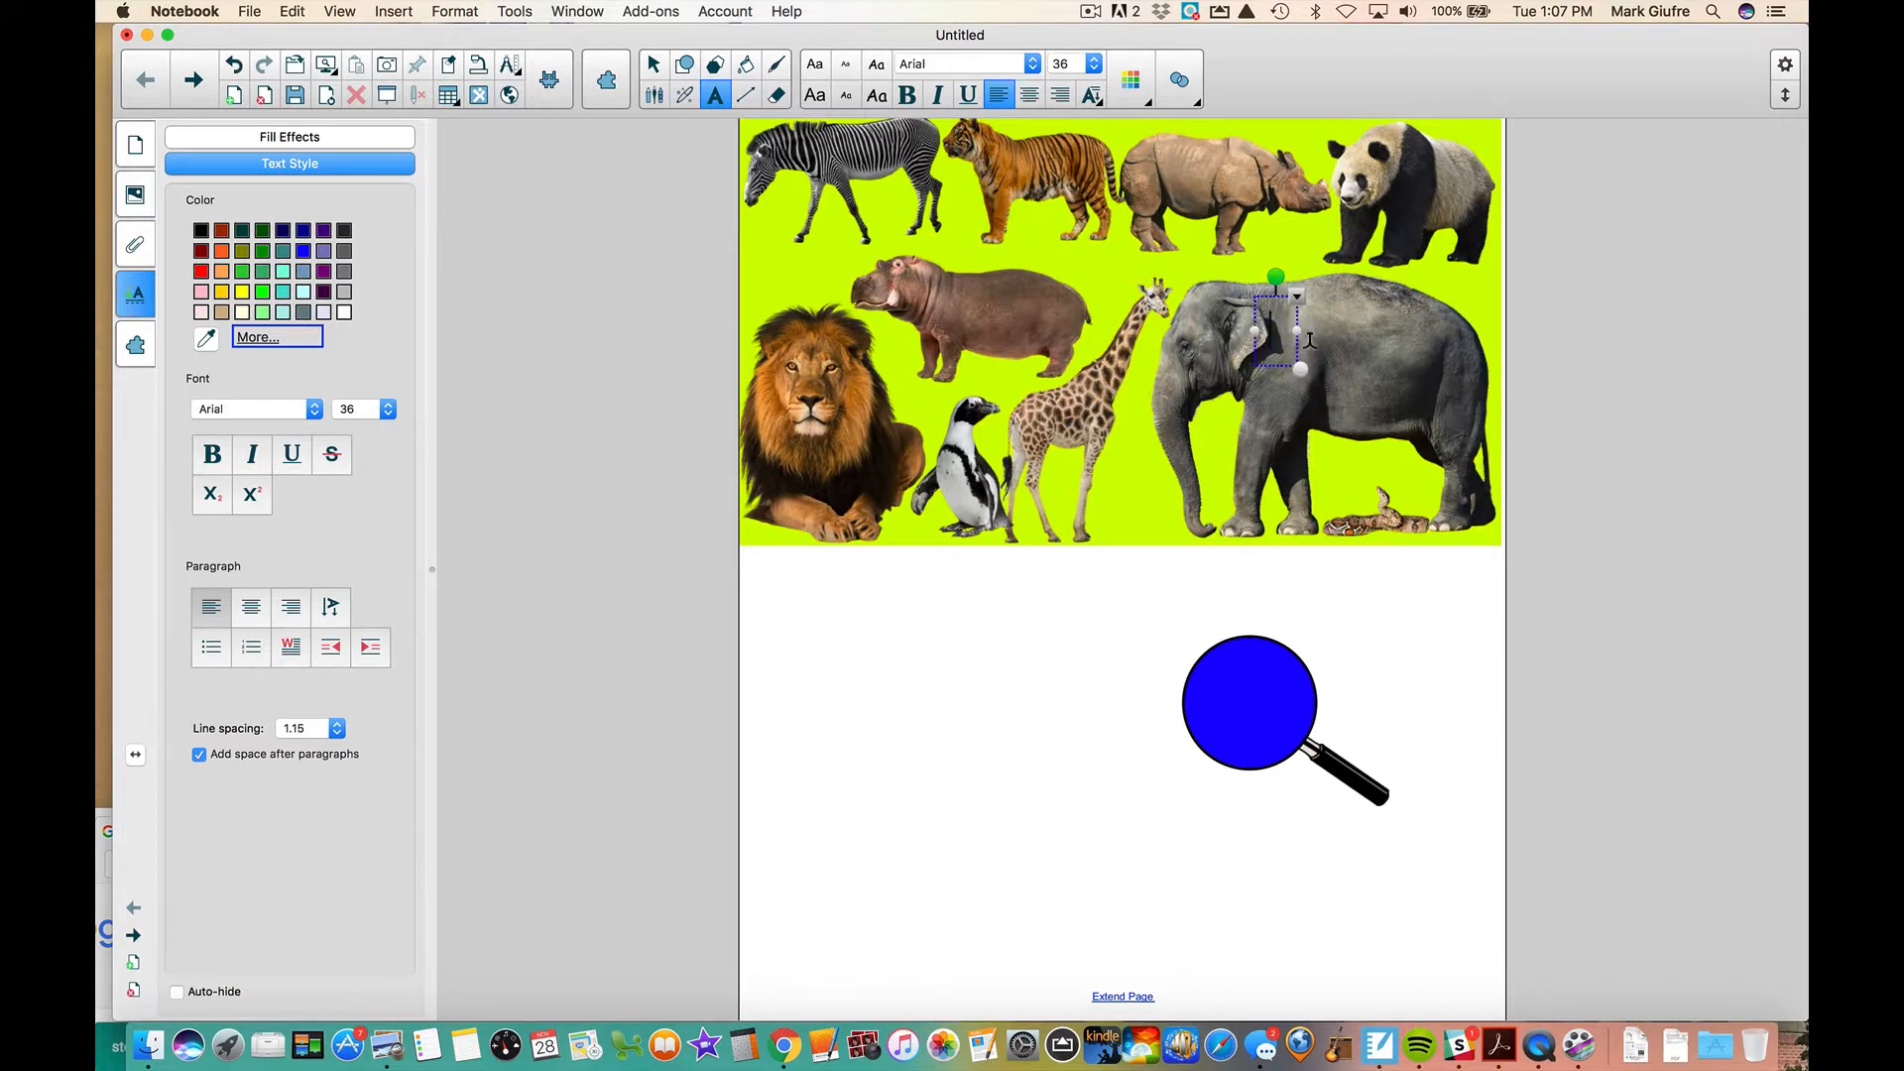
type("elephant")
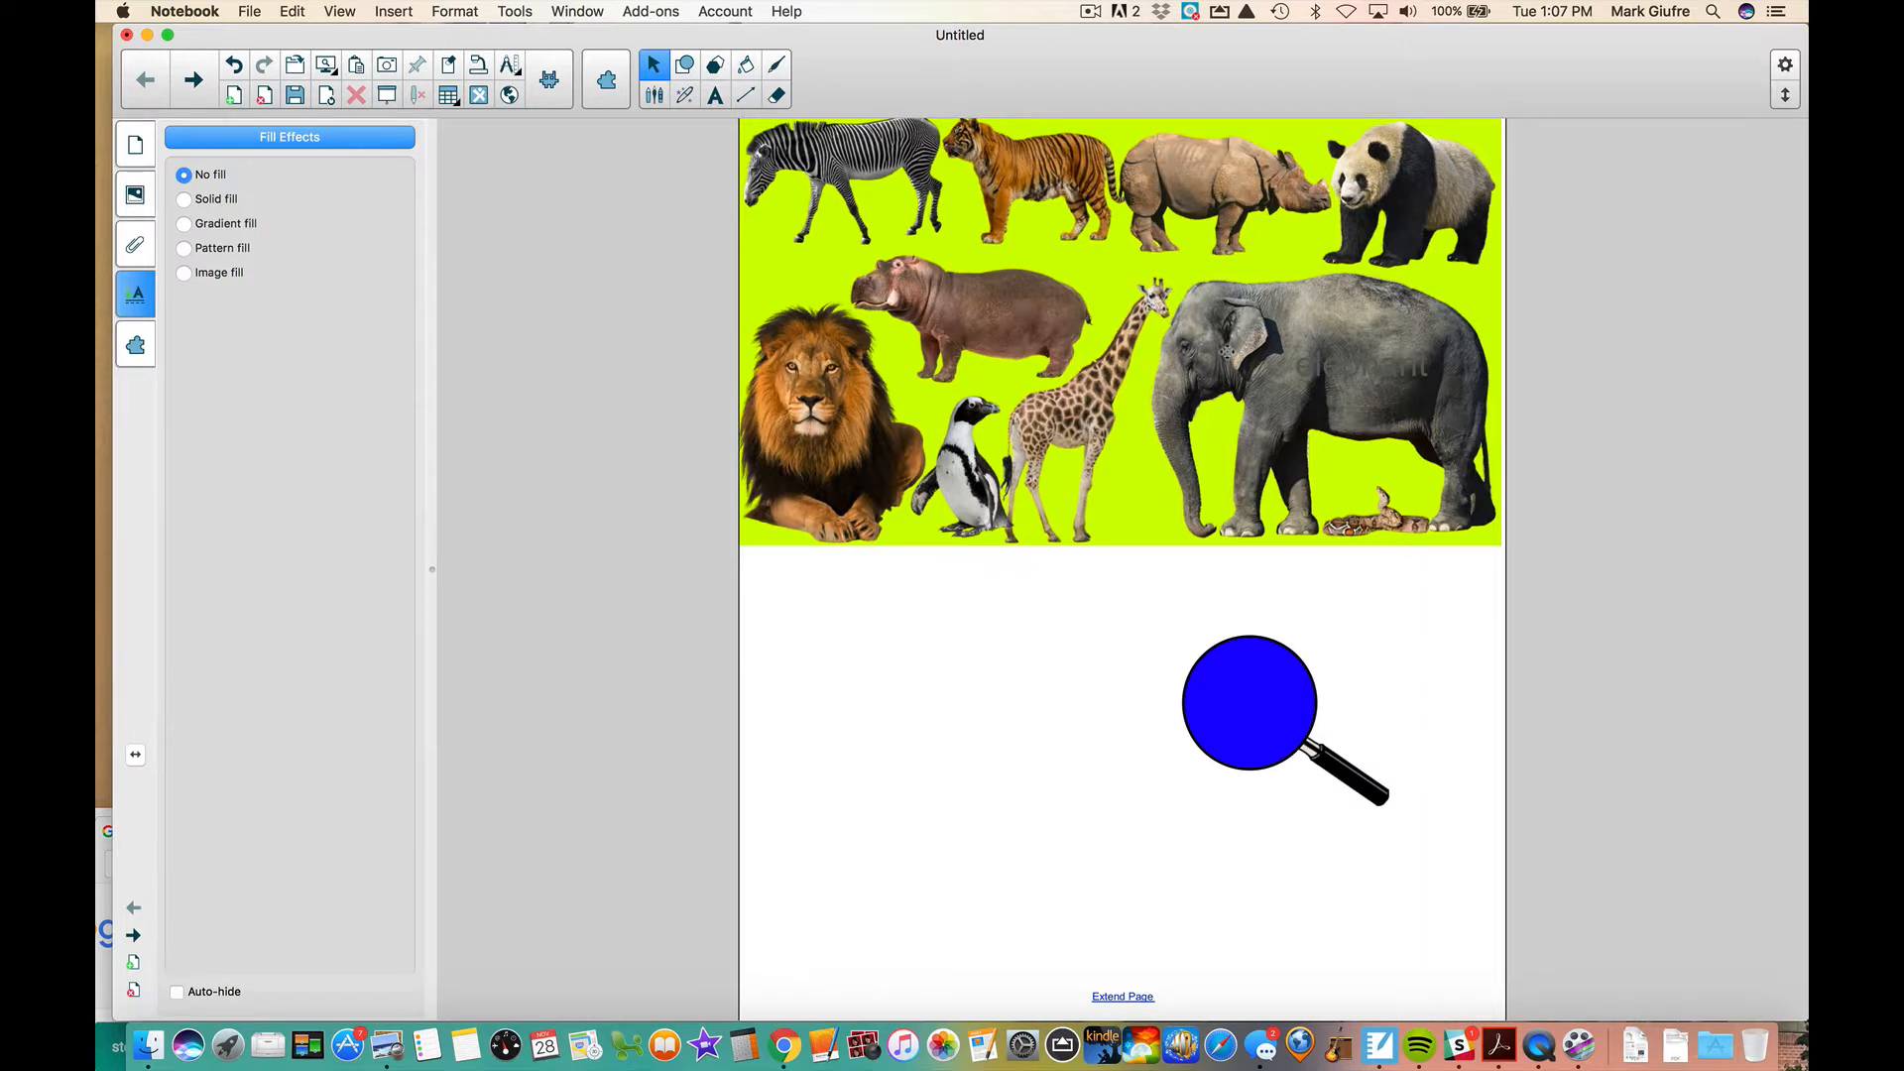
mouse_move(1226, 351)
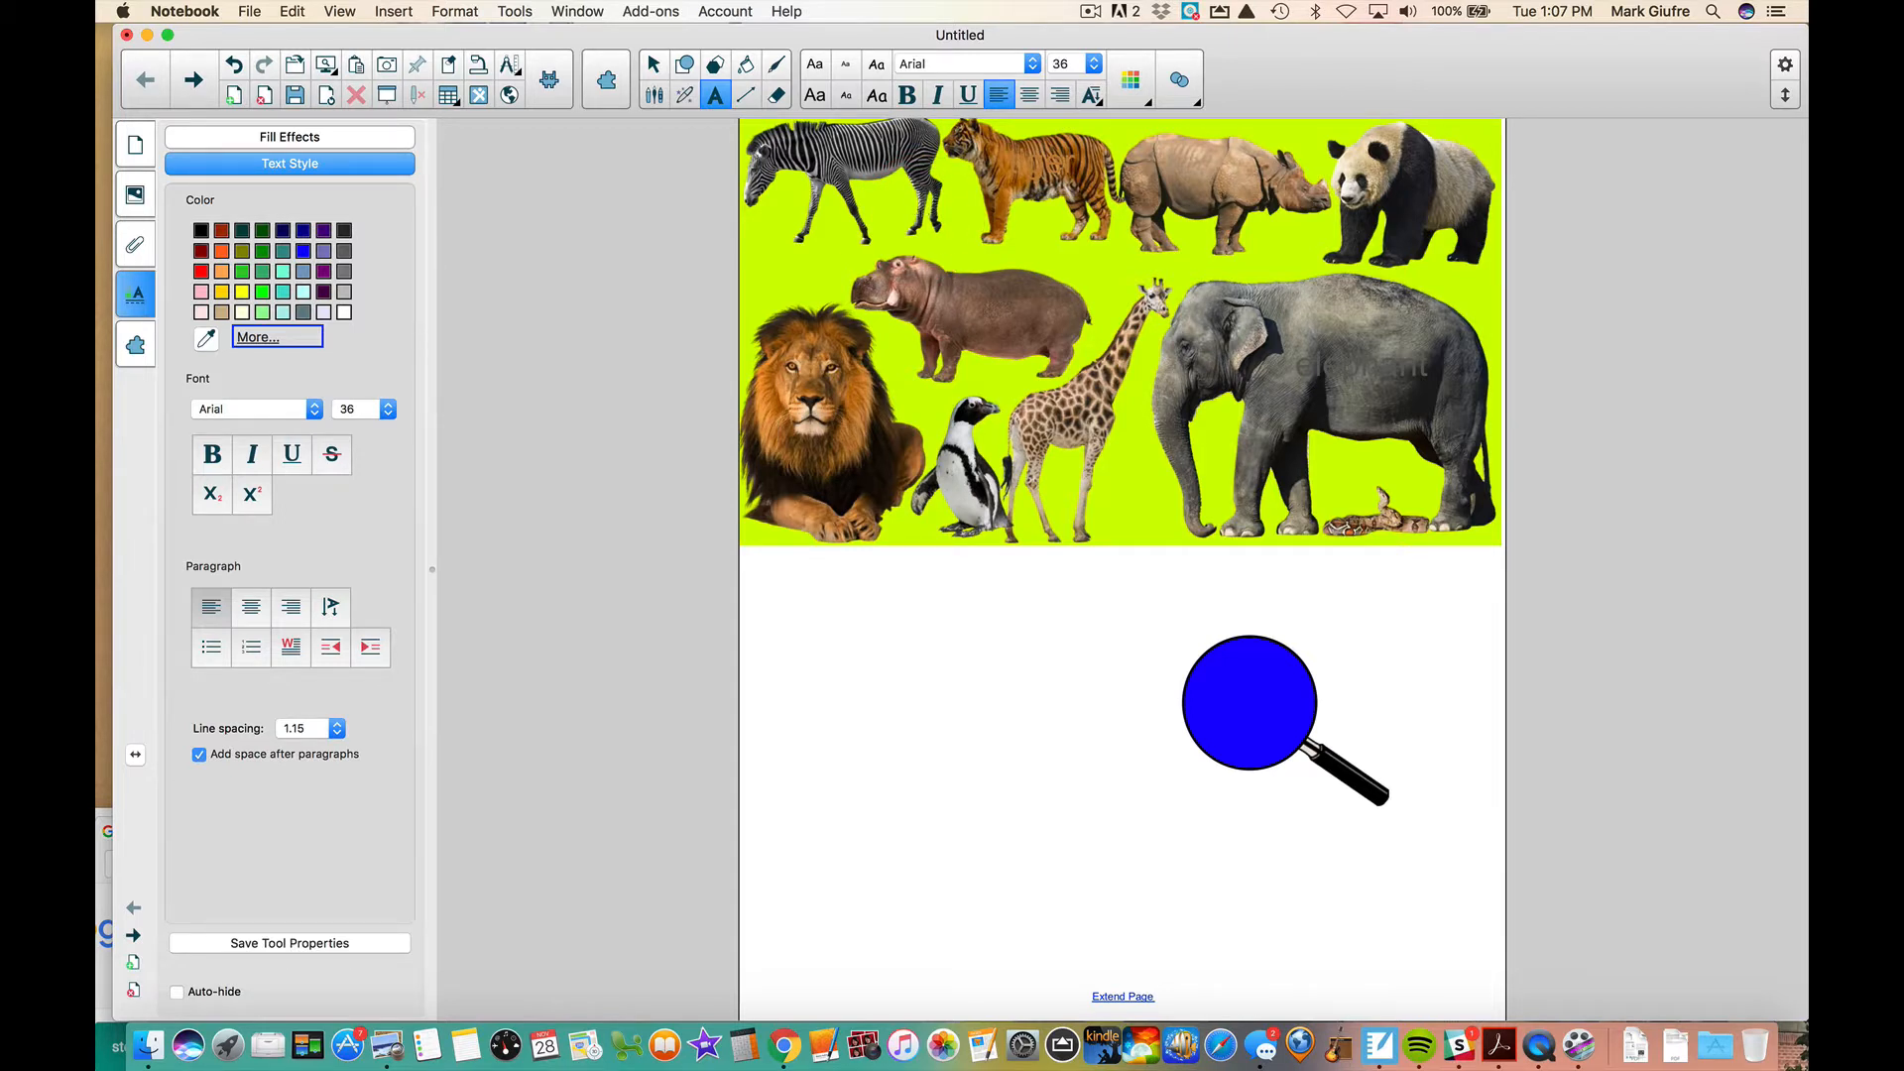
mouse_move(1237, 669)
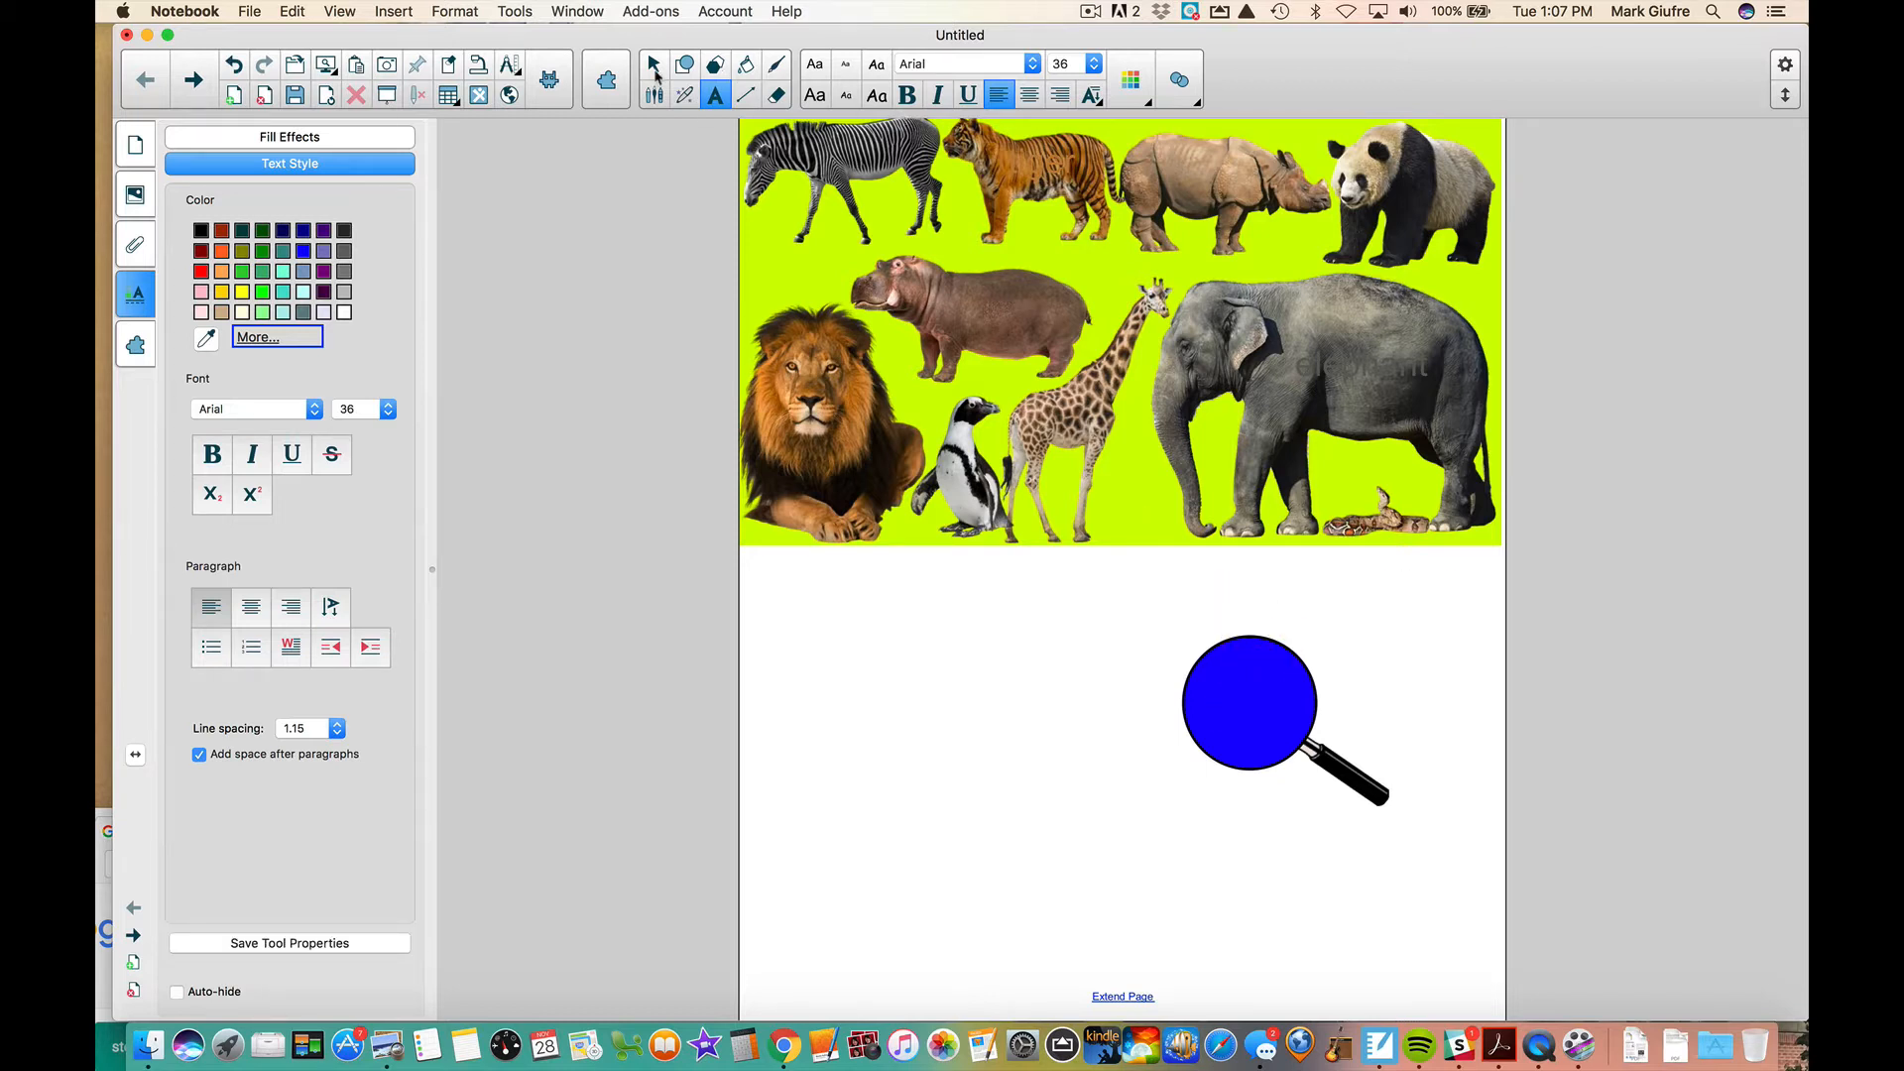
Sweep the magnifying glass over the tiger, hippo and lion labels, ending on the elephant's head
left_click_drag(1247, 704, 954, 242)
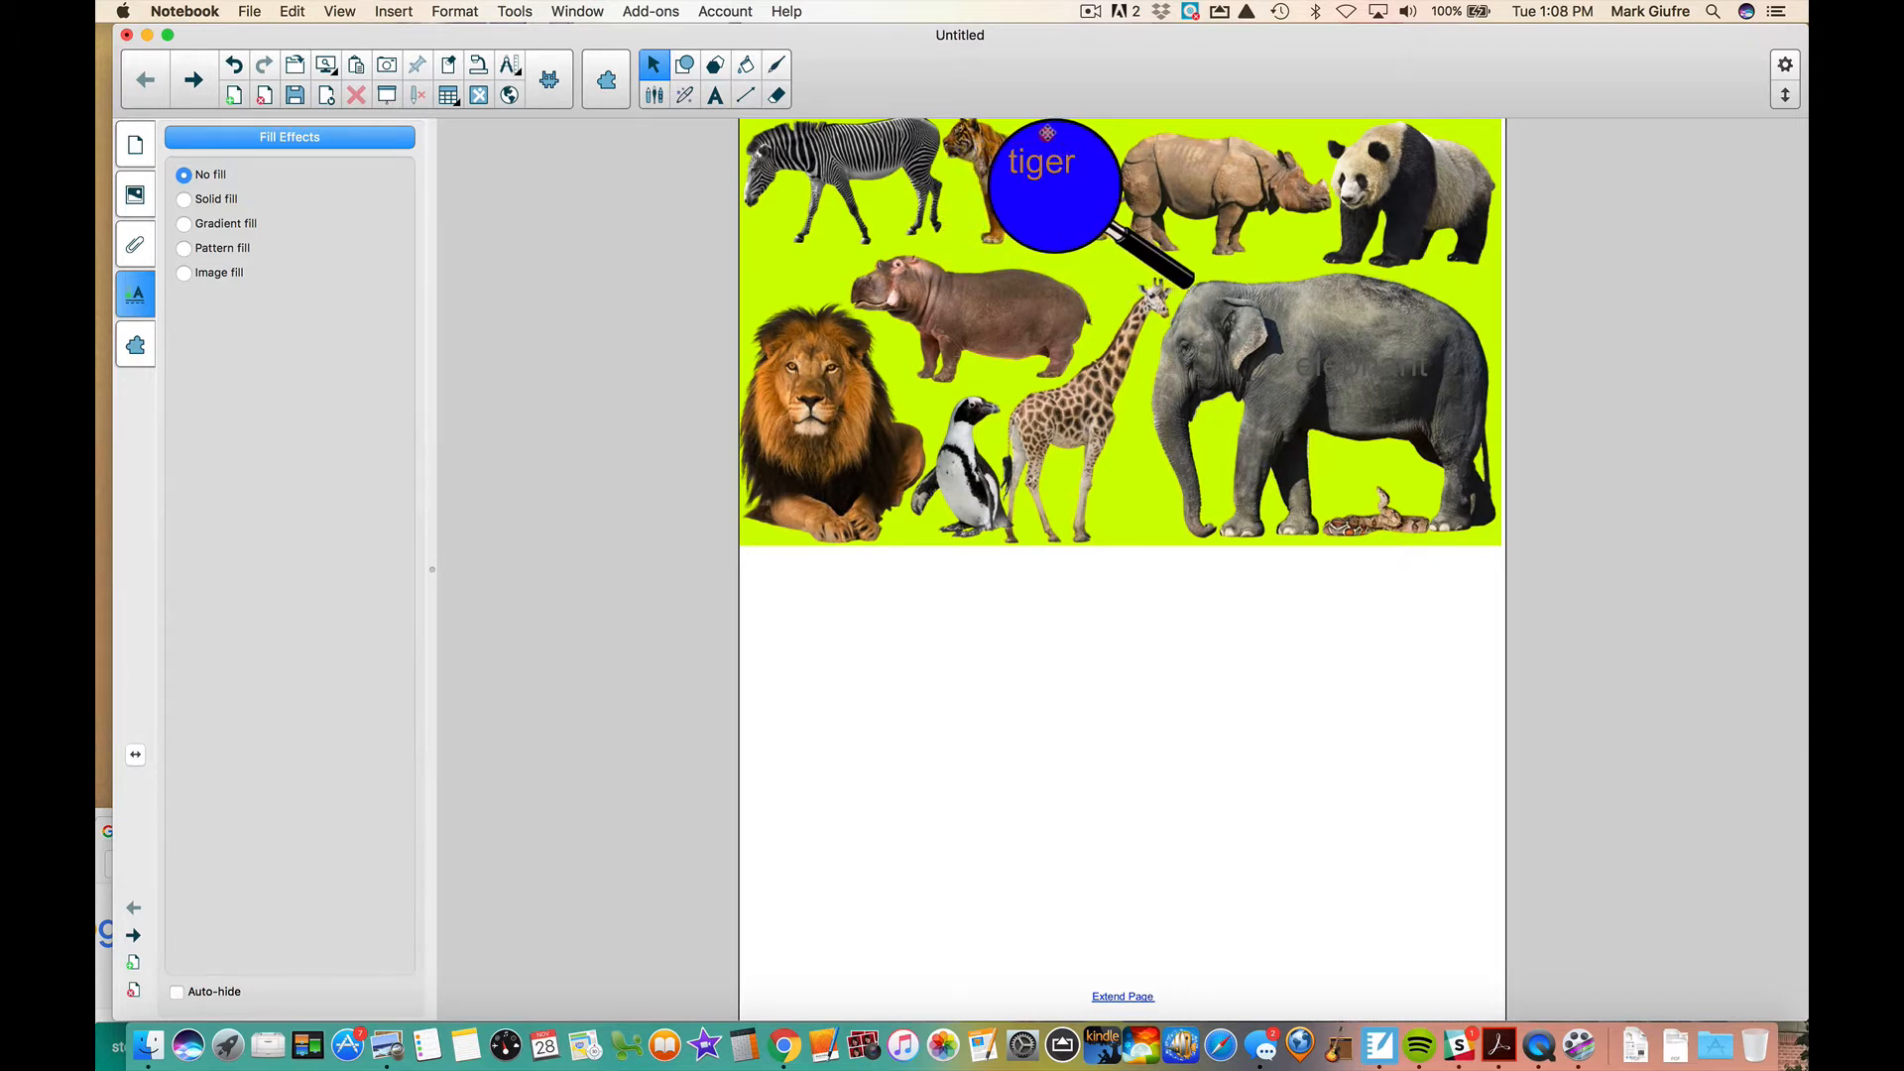
left_click_drag(1051, 194, 1408, 371)
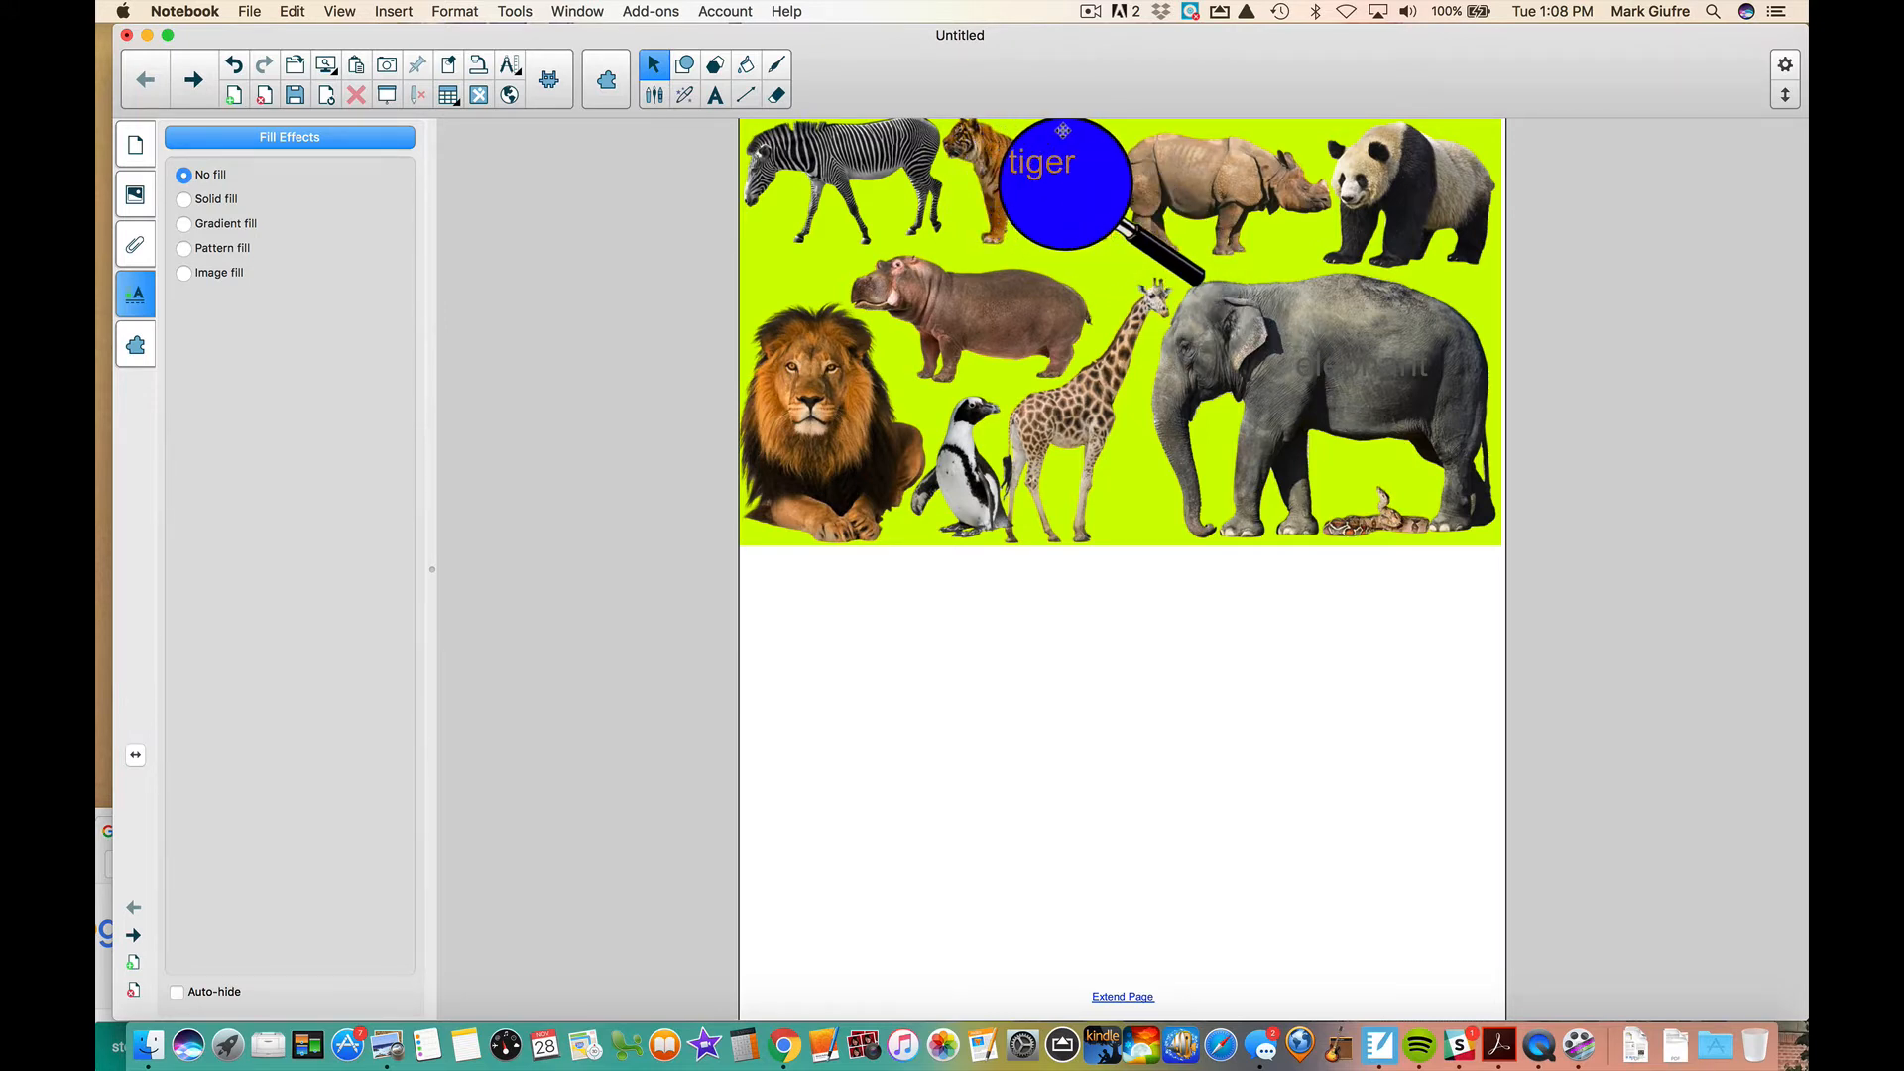
left_click_drag(1063, 183, 971, 286)
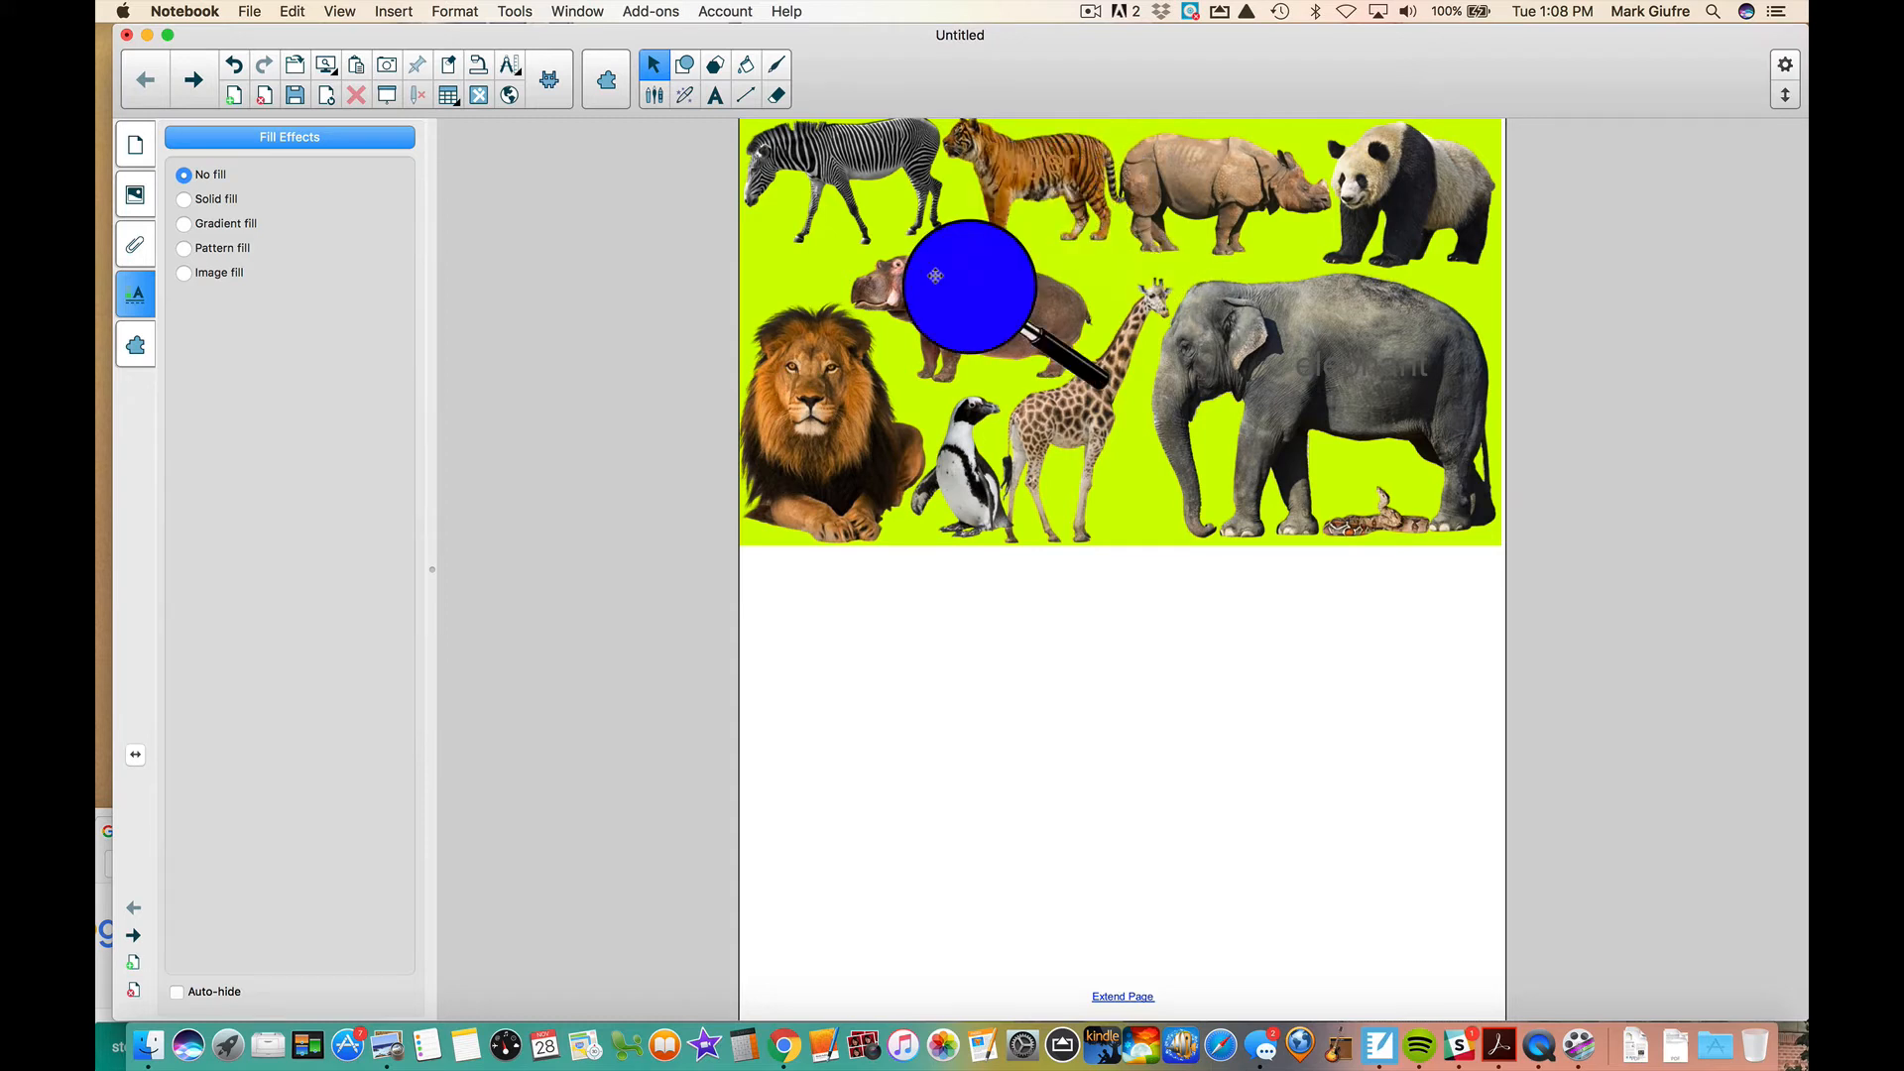
left_click_drag(972, 279, 940, 345)
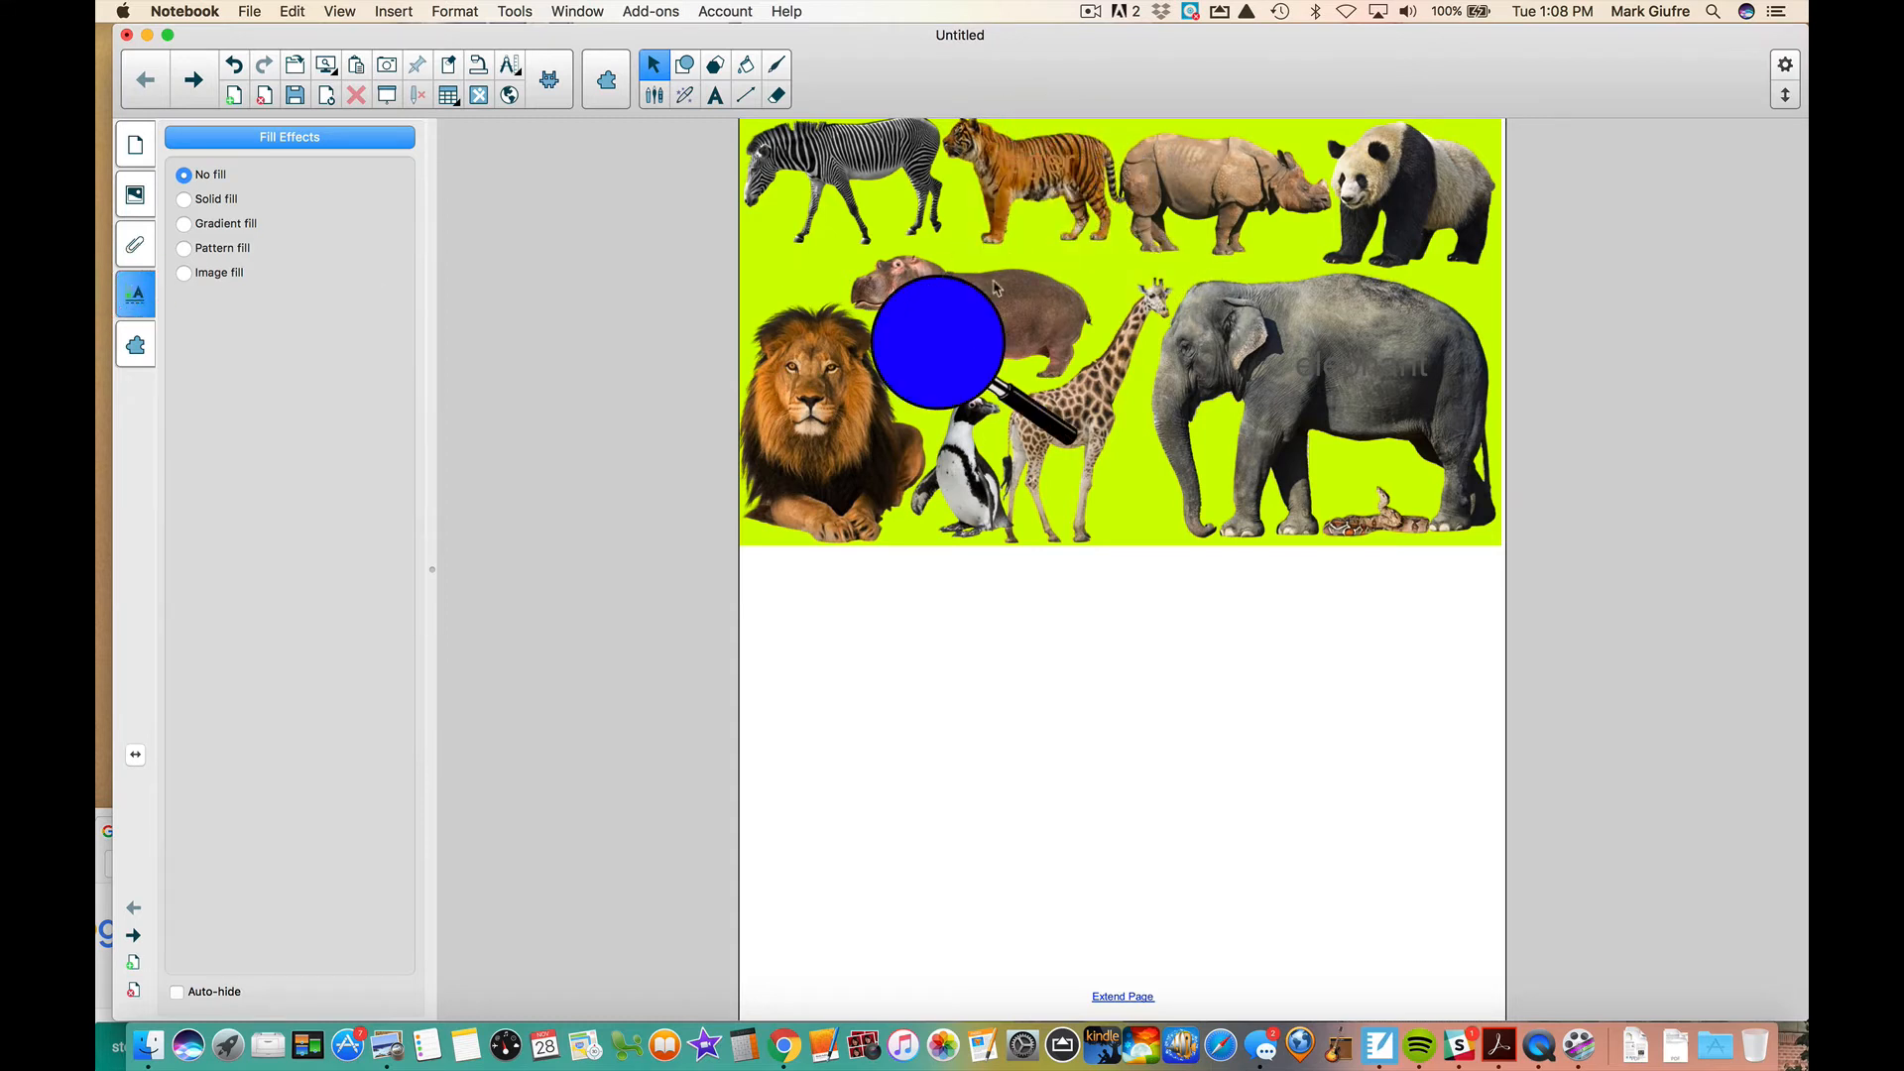
mouse_move(1225, 177)
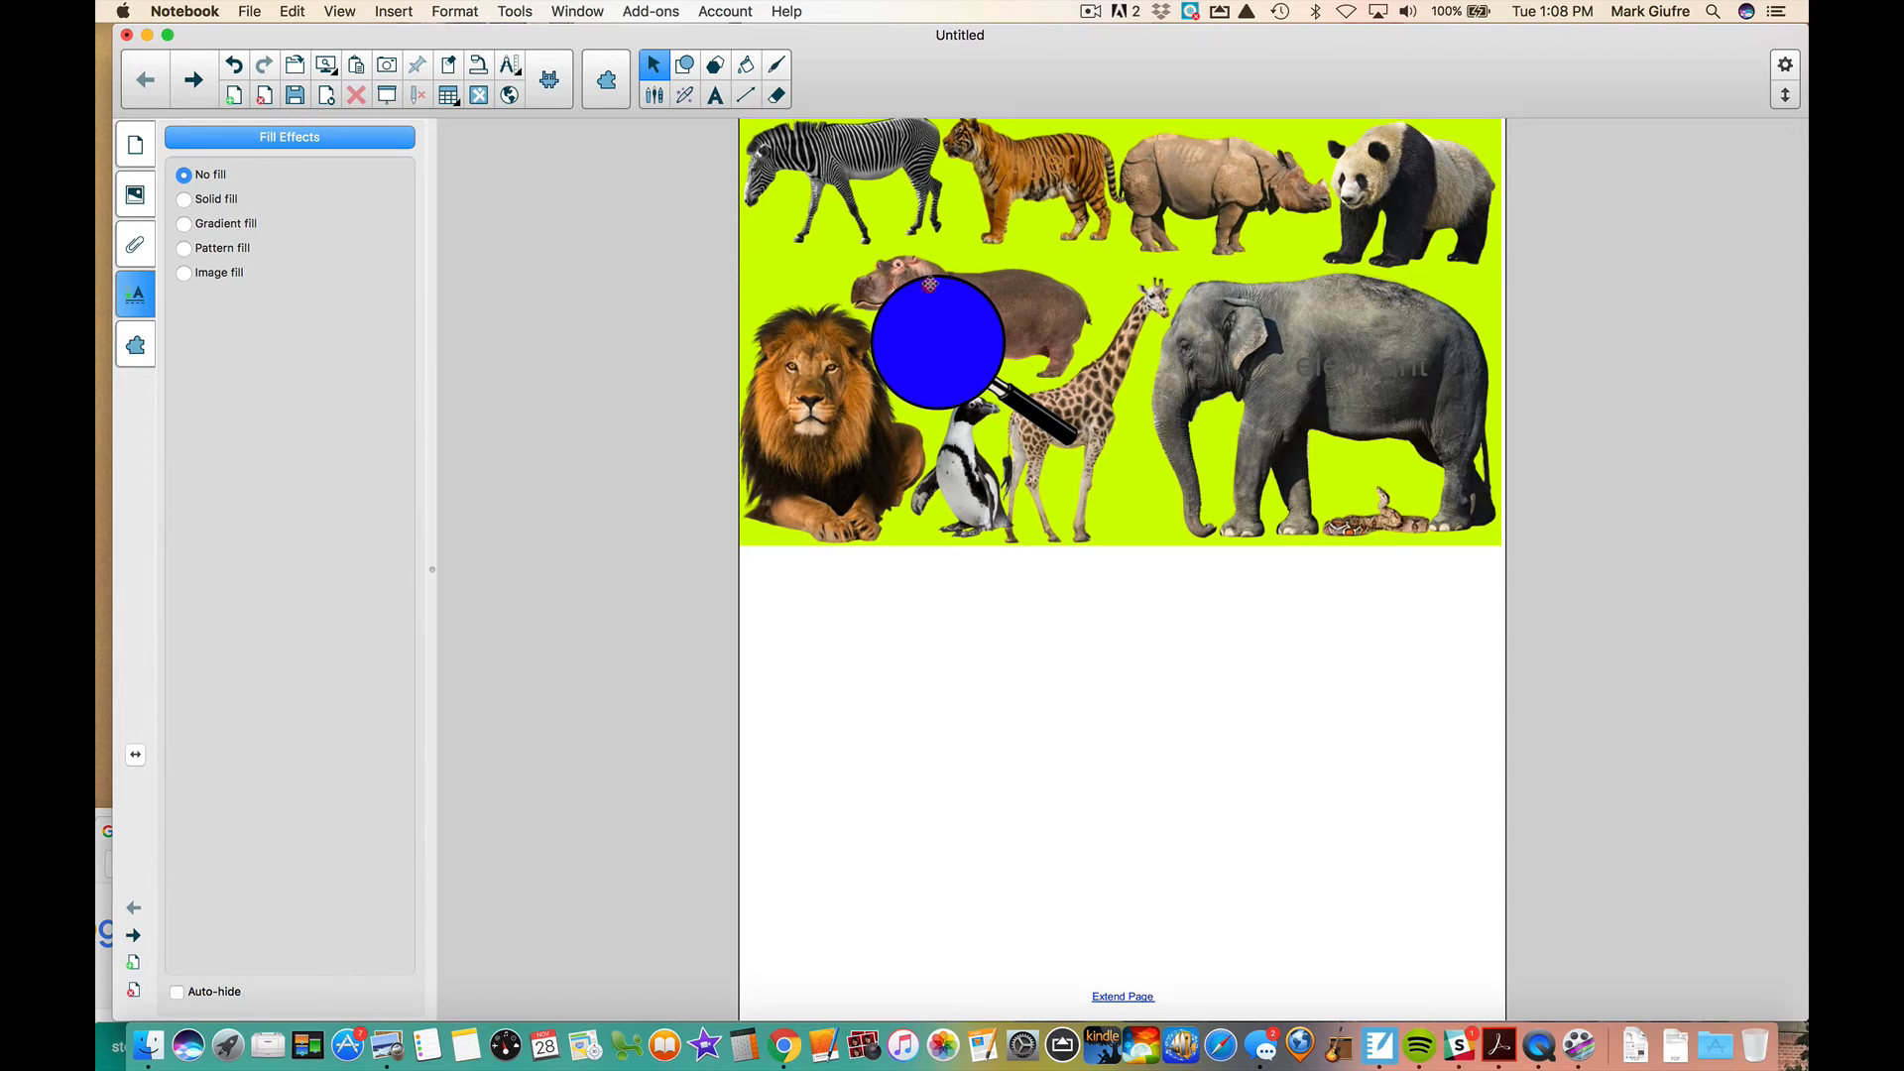
left_click_drag(937, 343, 1138, 343)
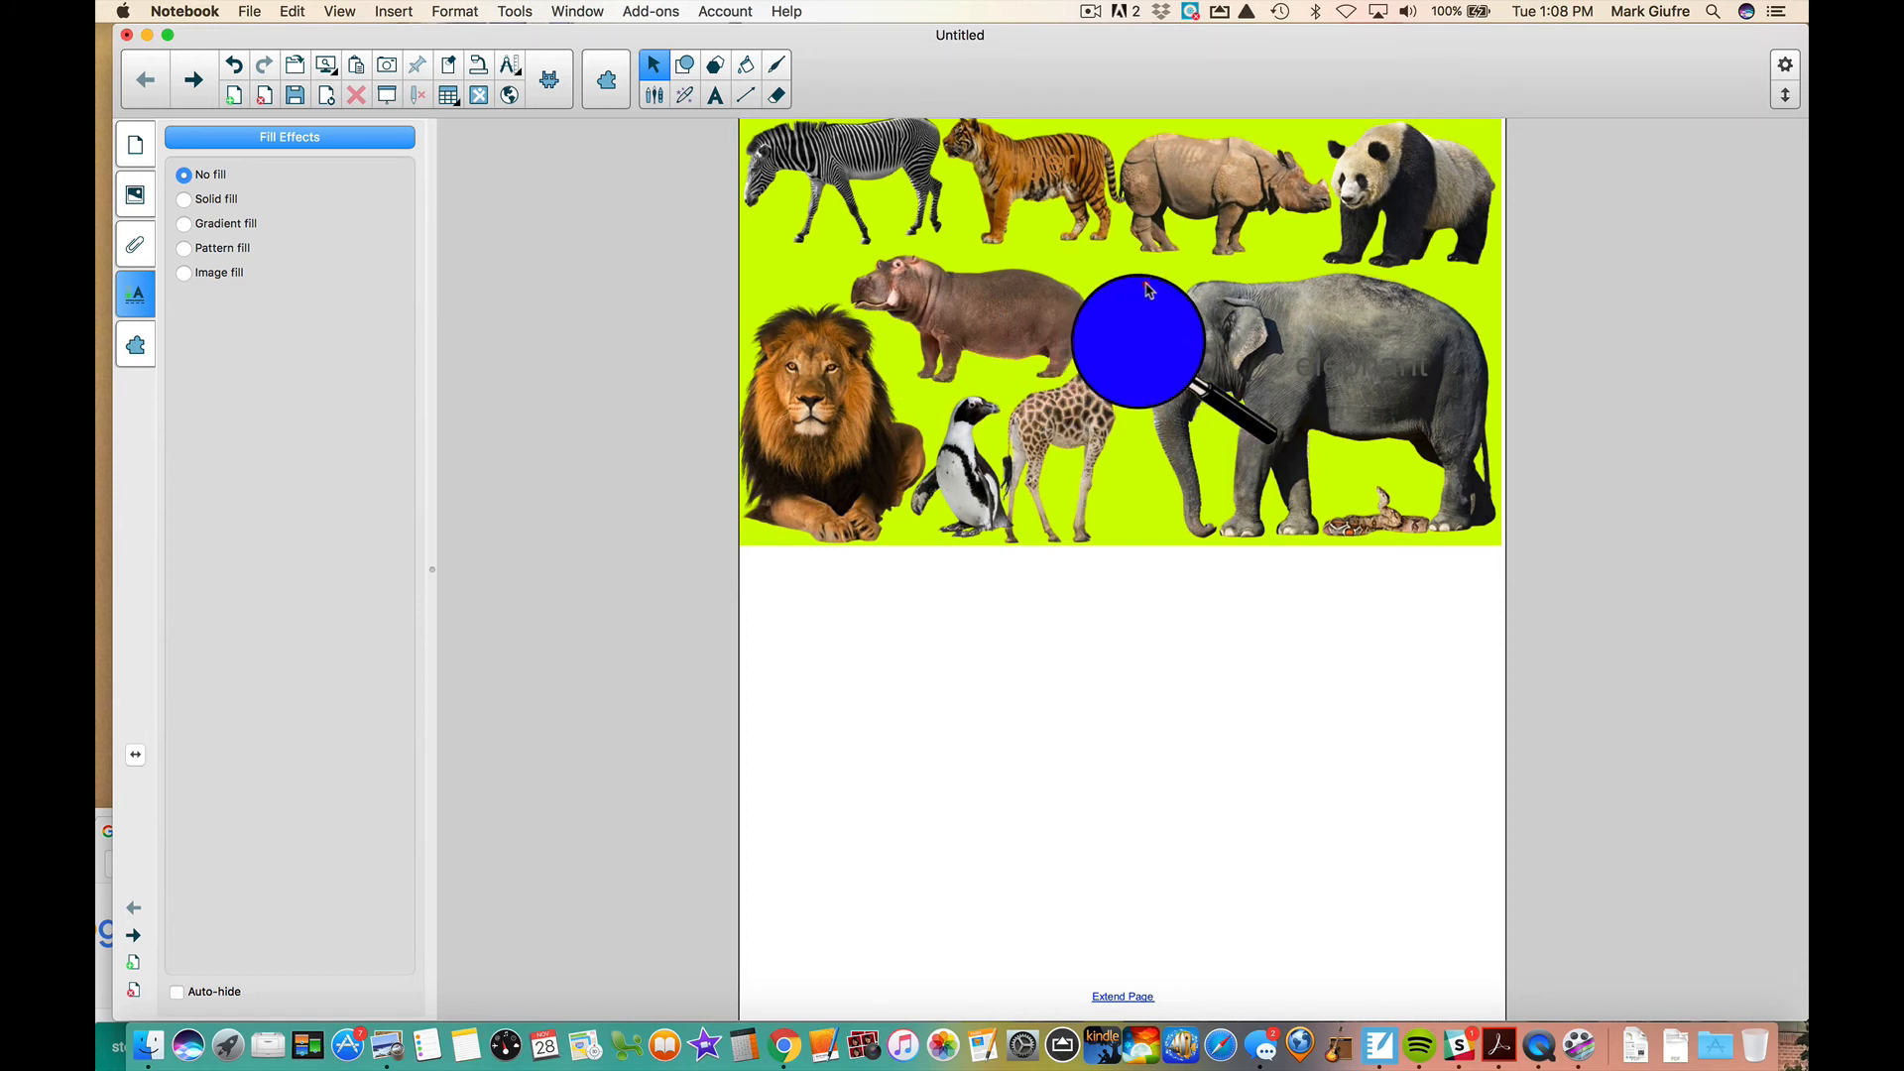